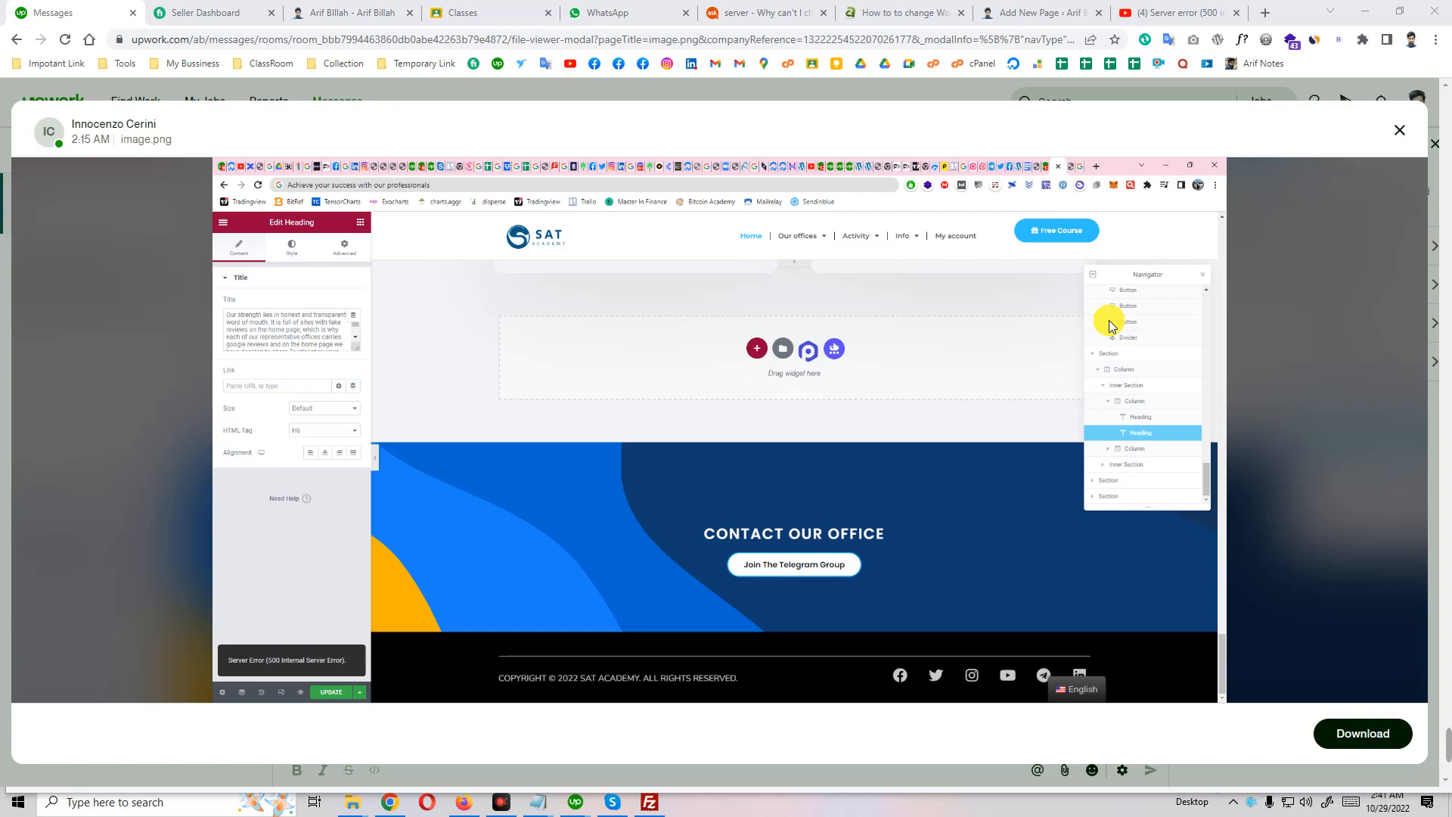
{"action": "mouse_move", "coordinate": [3, 324]}
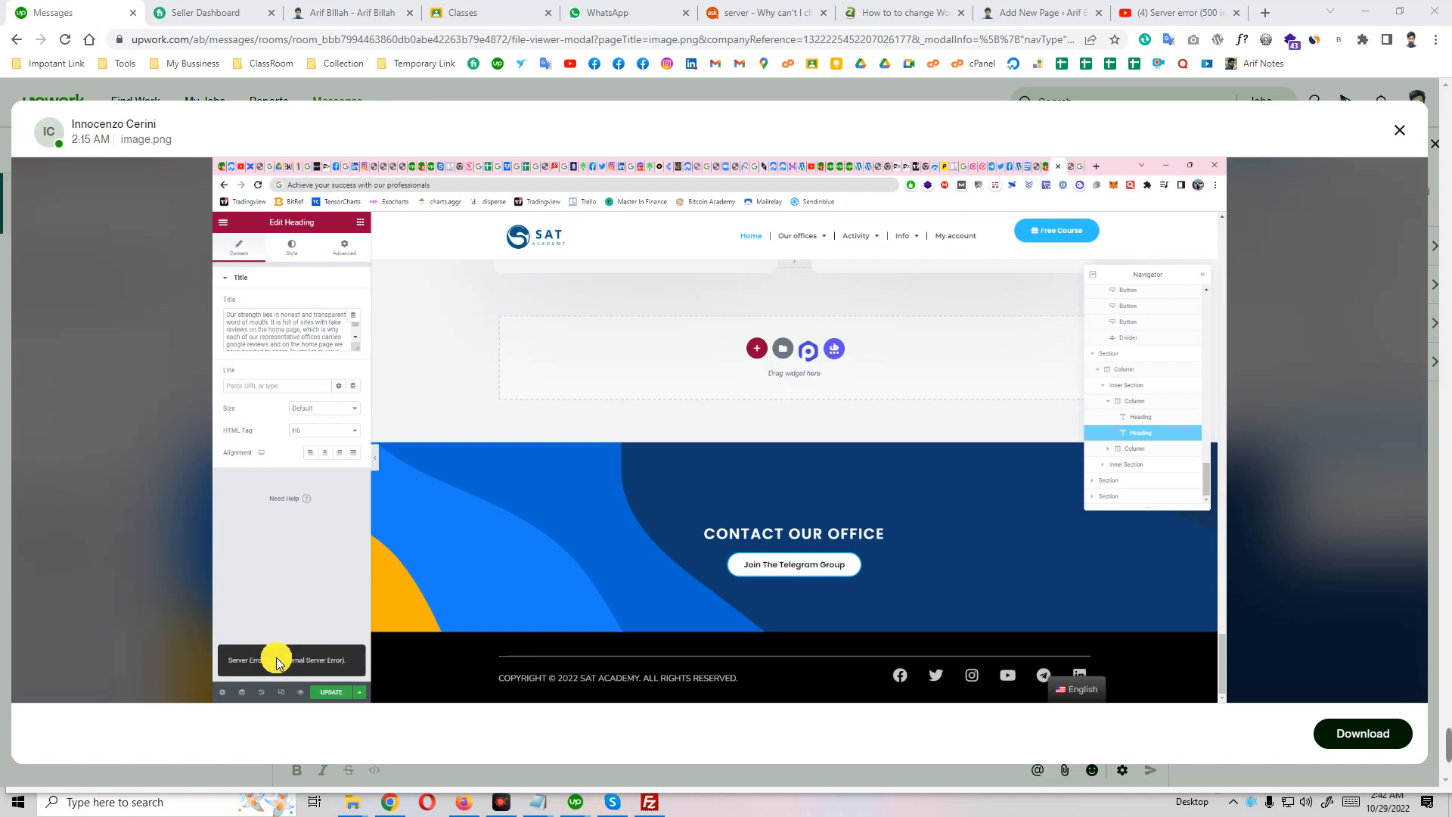
{"action": "mouse_move", "coordinate": [599, 541]}
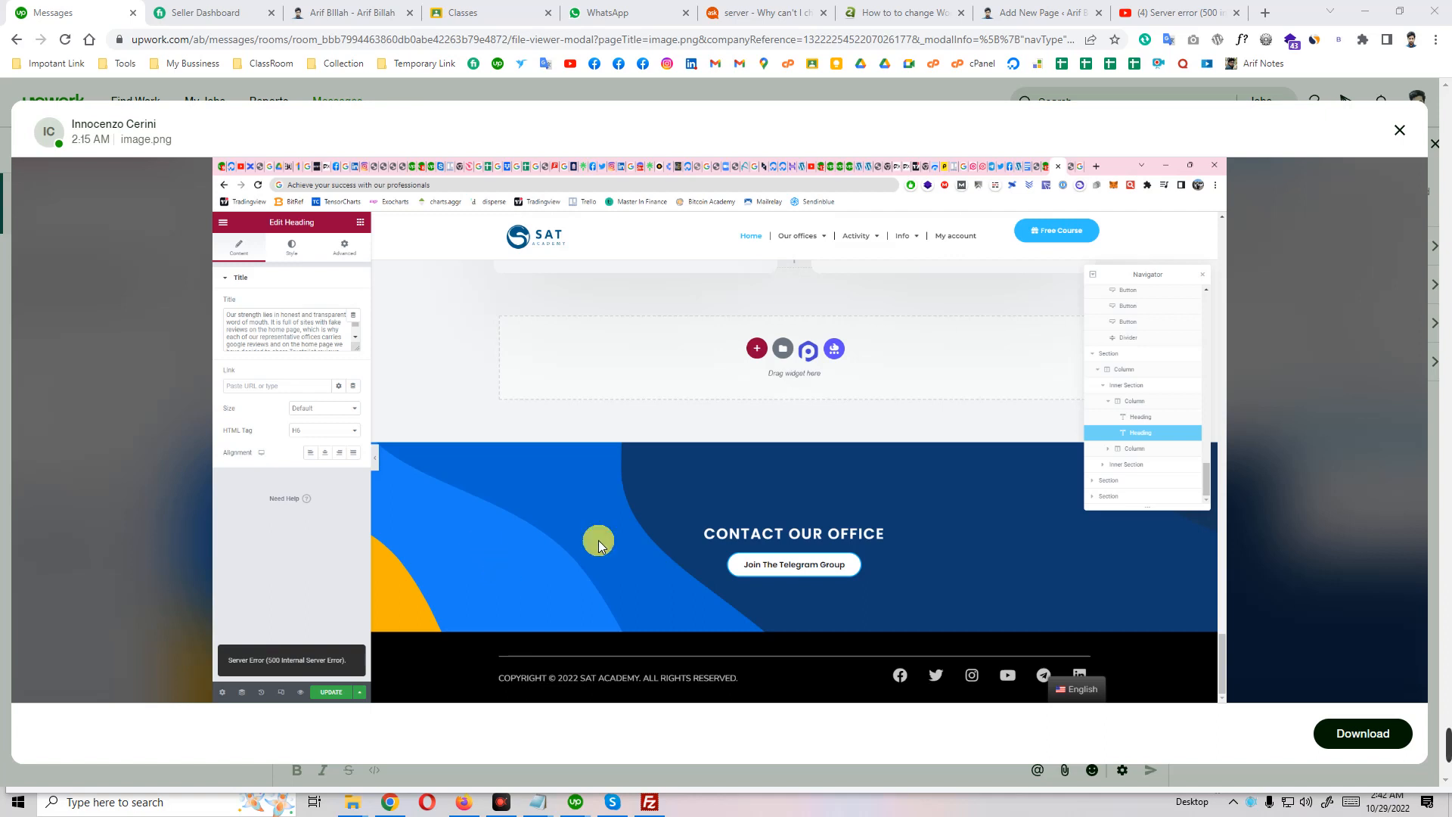
{"action": "mouse_move", "coordinate": [646, 671]}
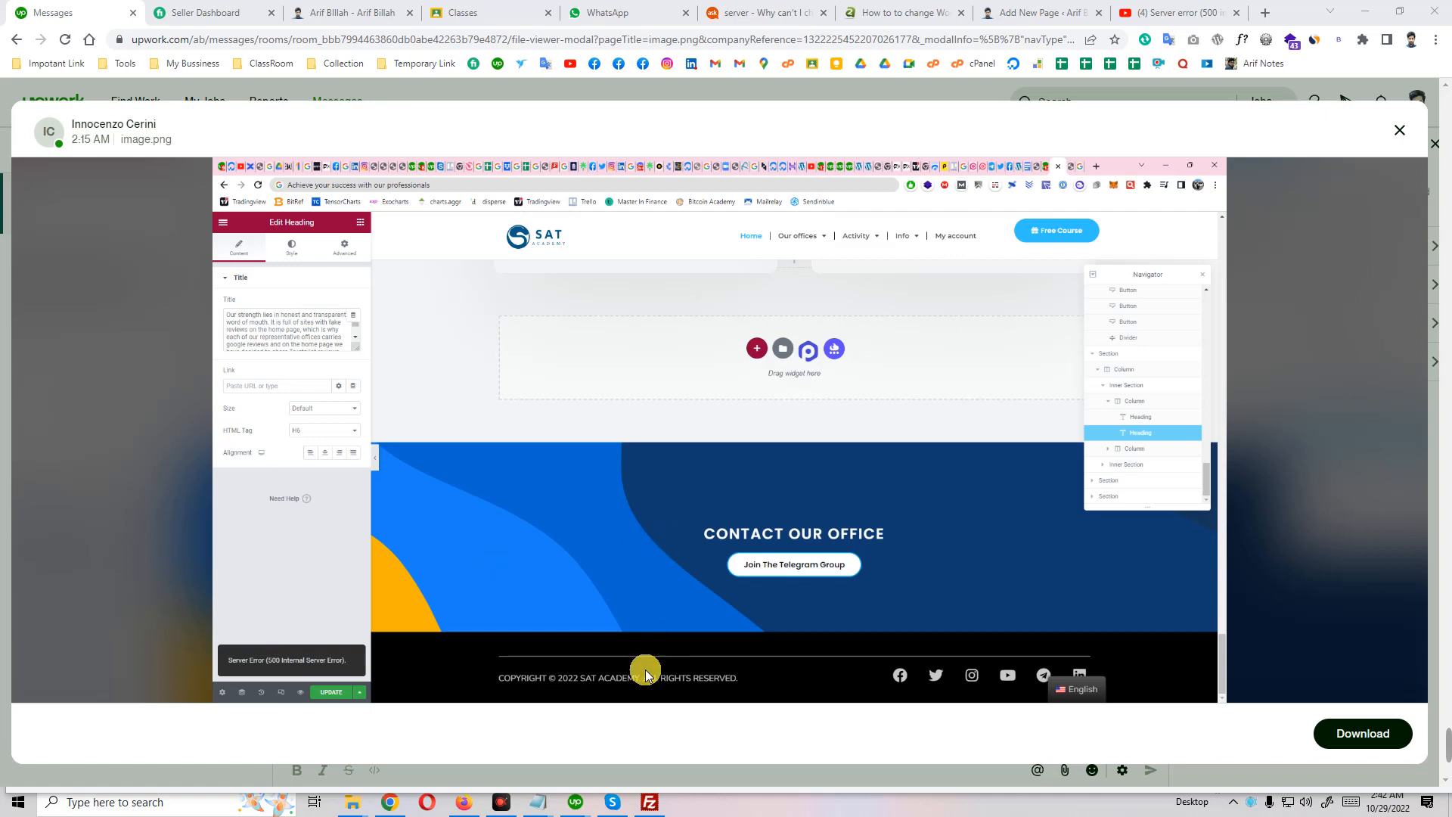
{"action": "mouse_move", "coordinate": [643, 697]}
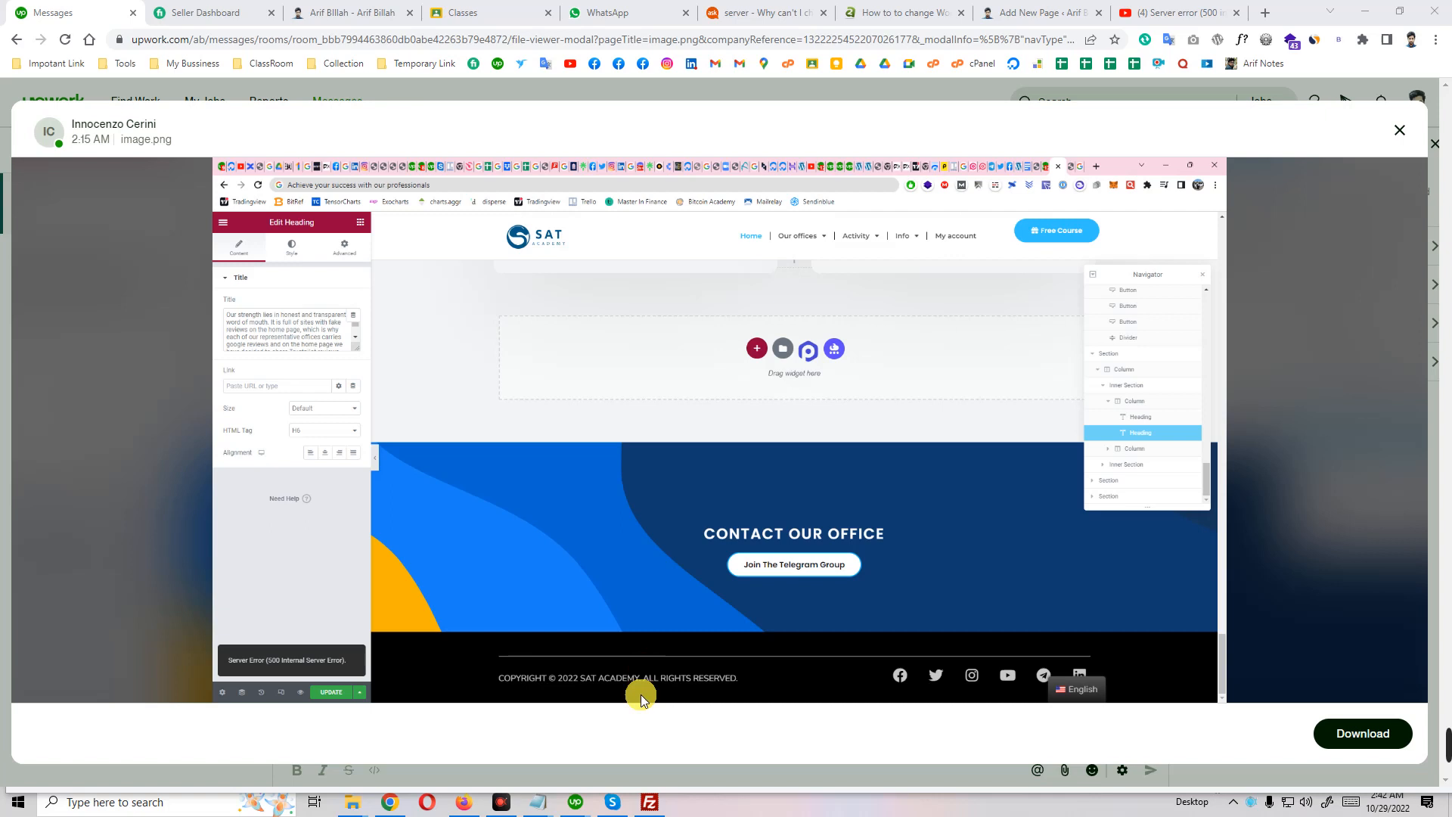
Browse the remote tree to /etc/php/8.0, listing apache2, cli and mods-available
{"action": "left_click", "coordinate": [649, 801]}
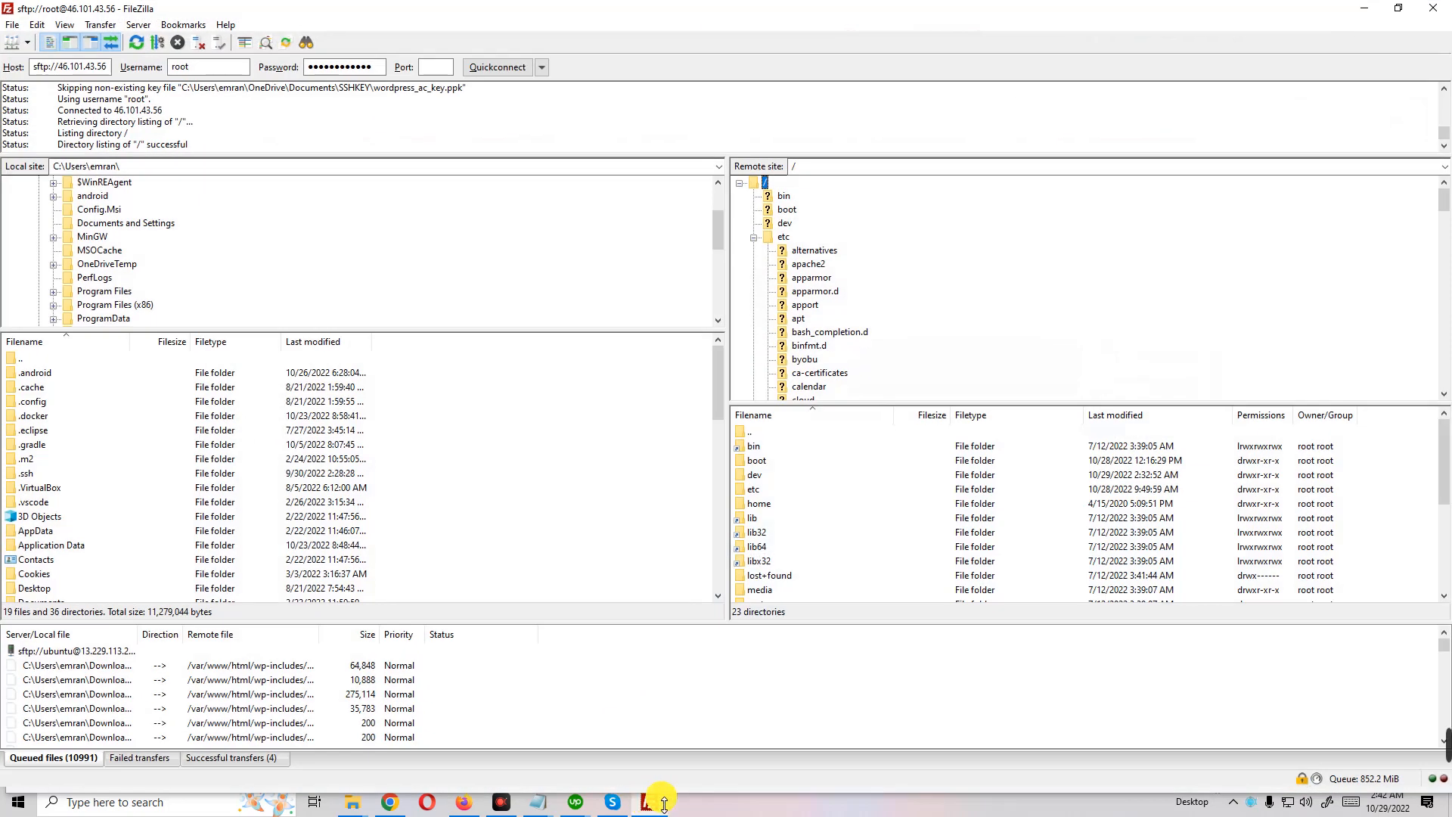
{"action": "mouse_move", "coordinate": [648, 724]}
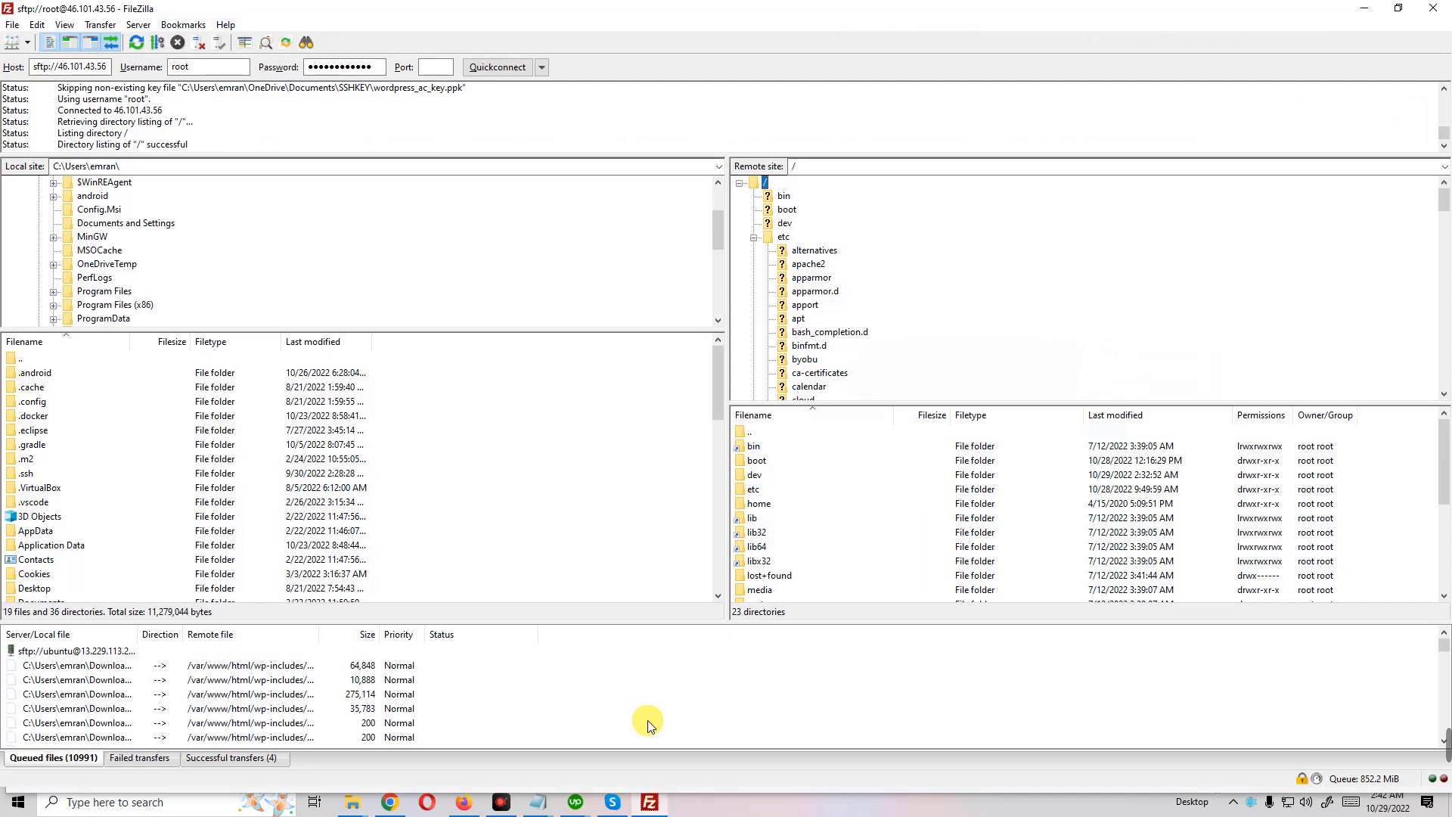
{"action": "mouse_move", "coordinate": [741, 190]}
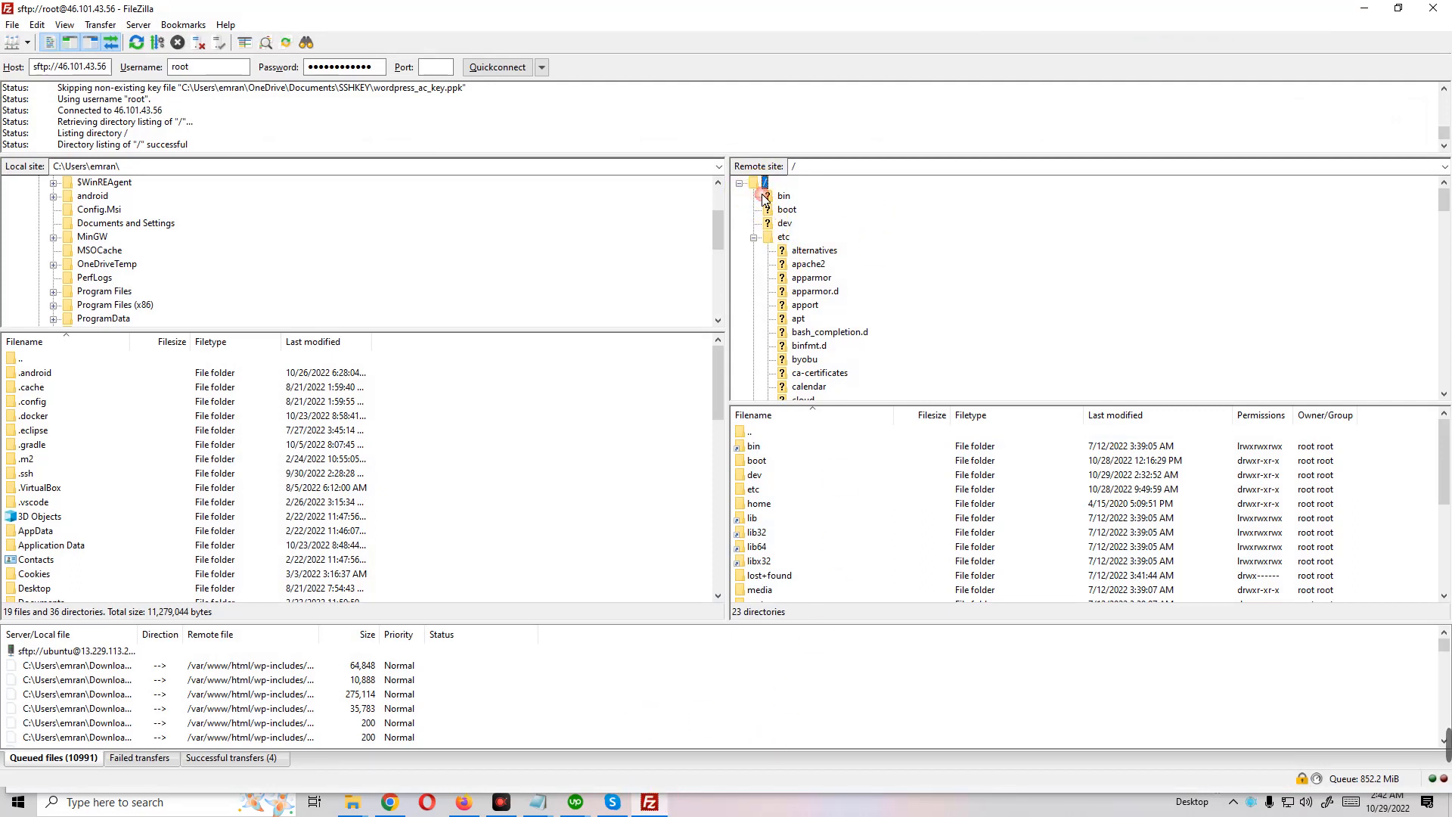
{"action": "left_click", "coordinate": [756, 236]}
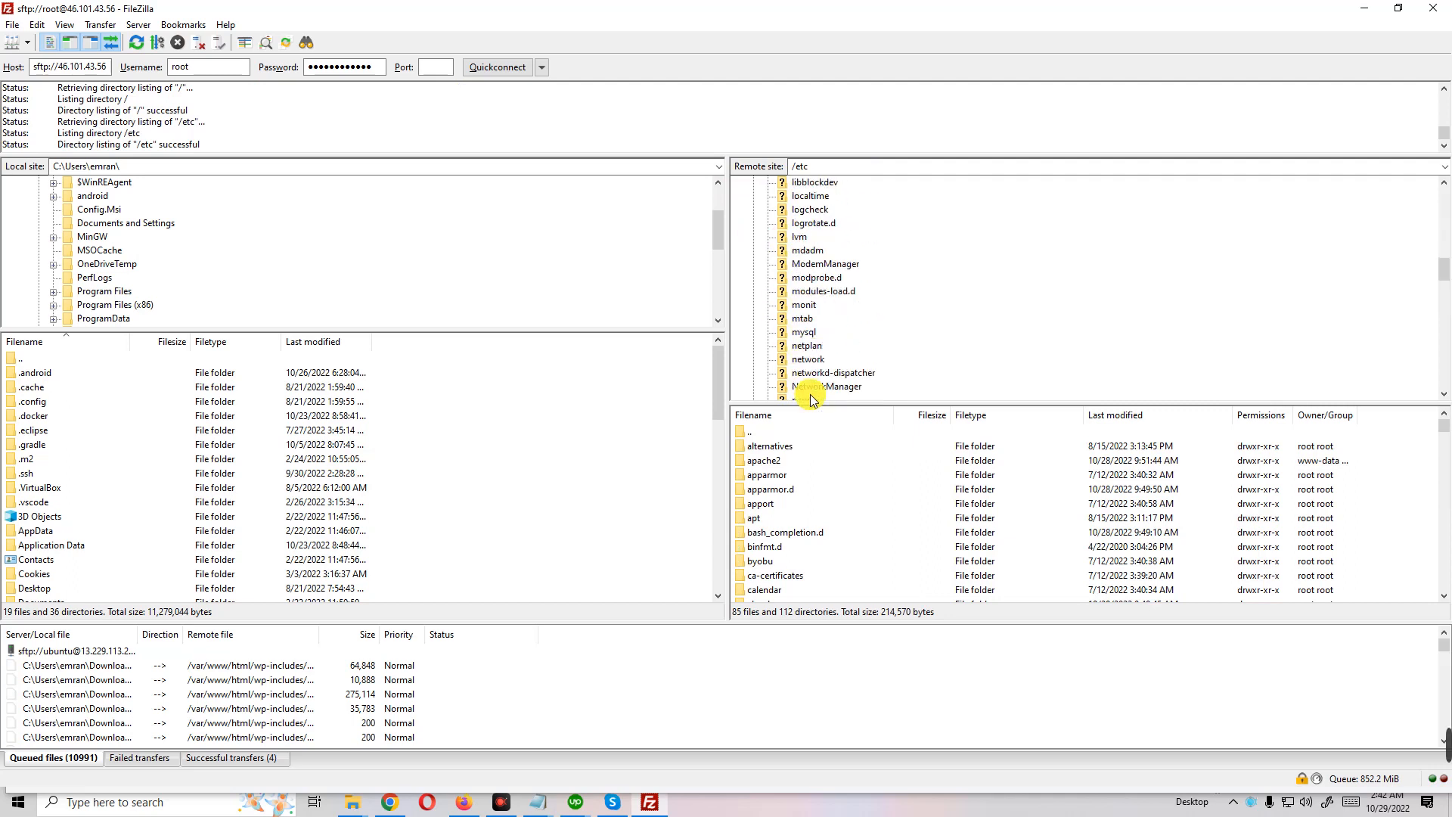
{"action": "left_click", "coordinate": [782, 320]}
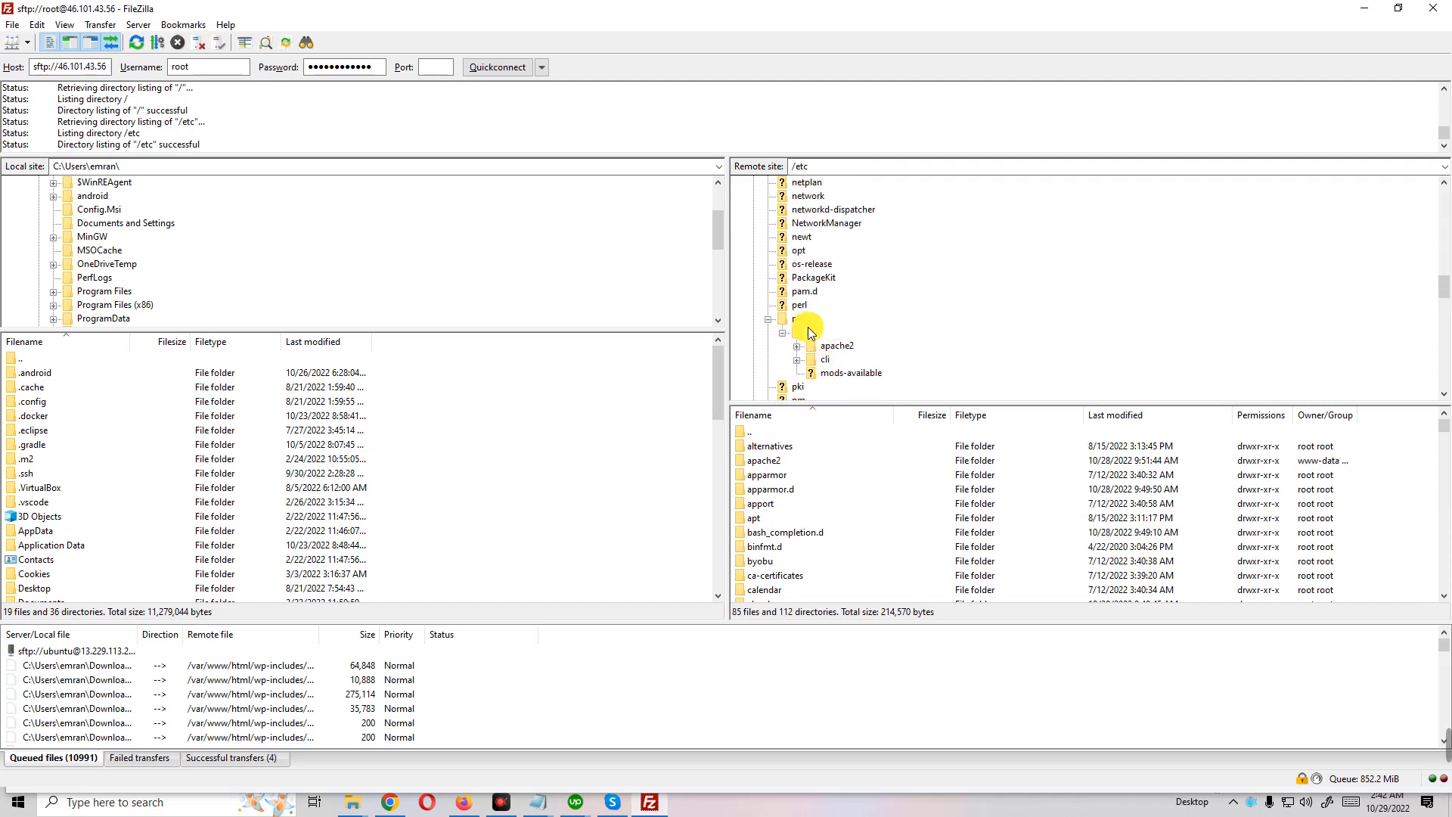
{"action": "left_click", "coordinate": [782, 333]}
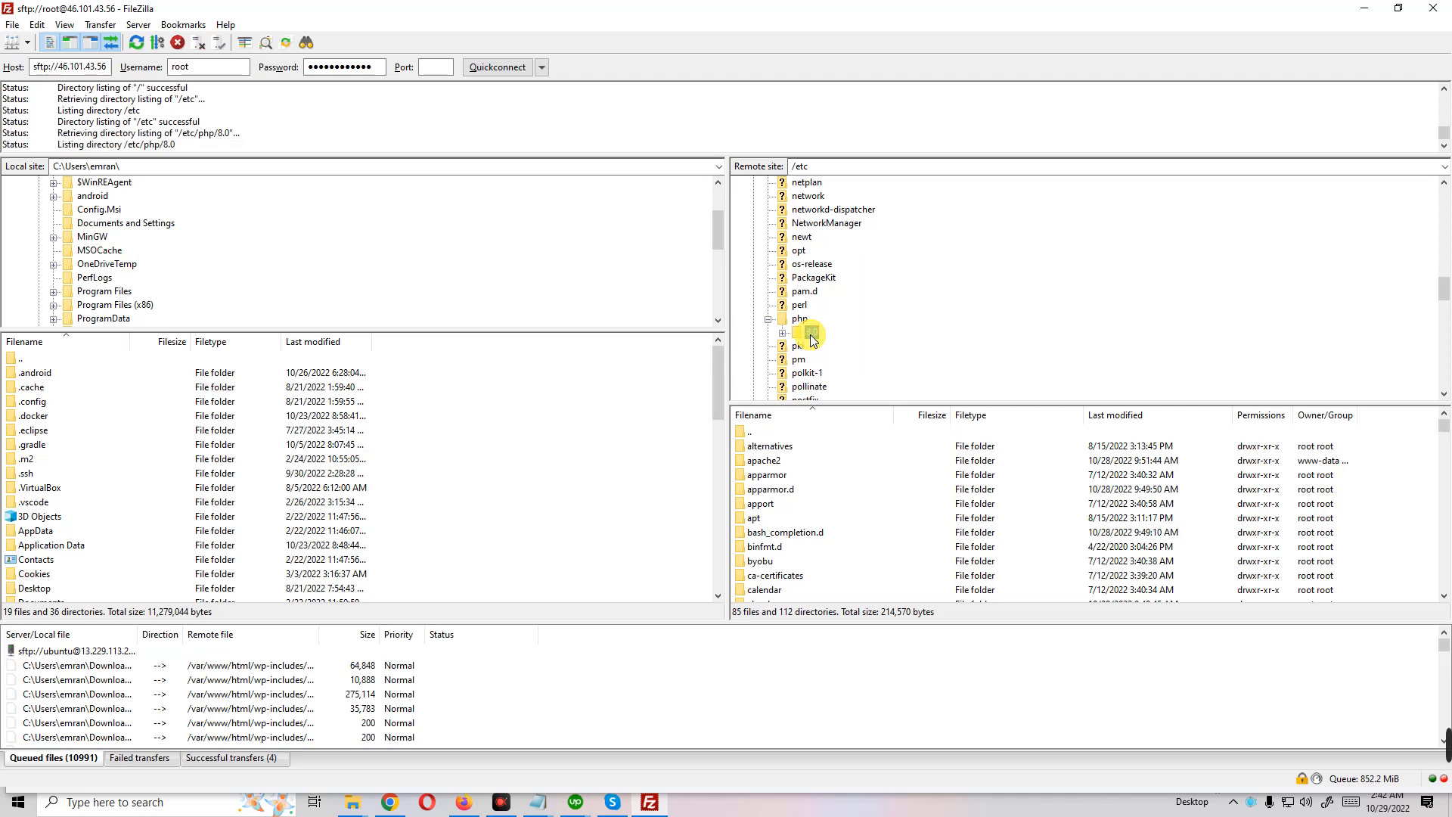
{"action": "double_click", "coordinate": [810, 331]}
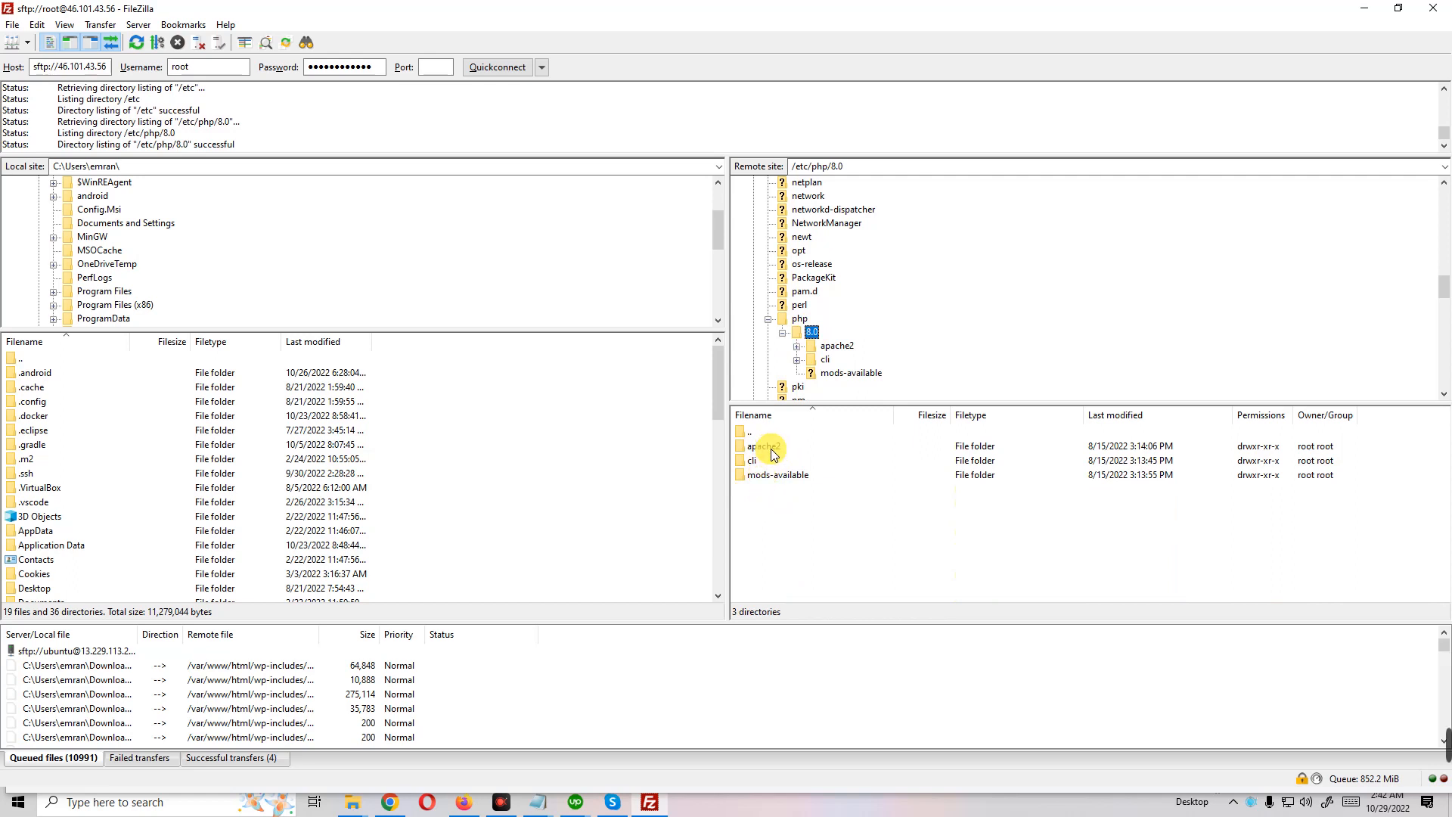
Open /etc/php/8.0/apache2/php.ini with View/Edit so it loads in Notepad
{"action": "double_click", "coordinate": [756, 444]}
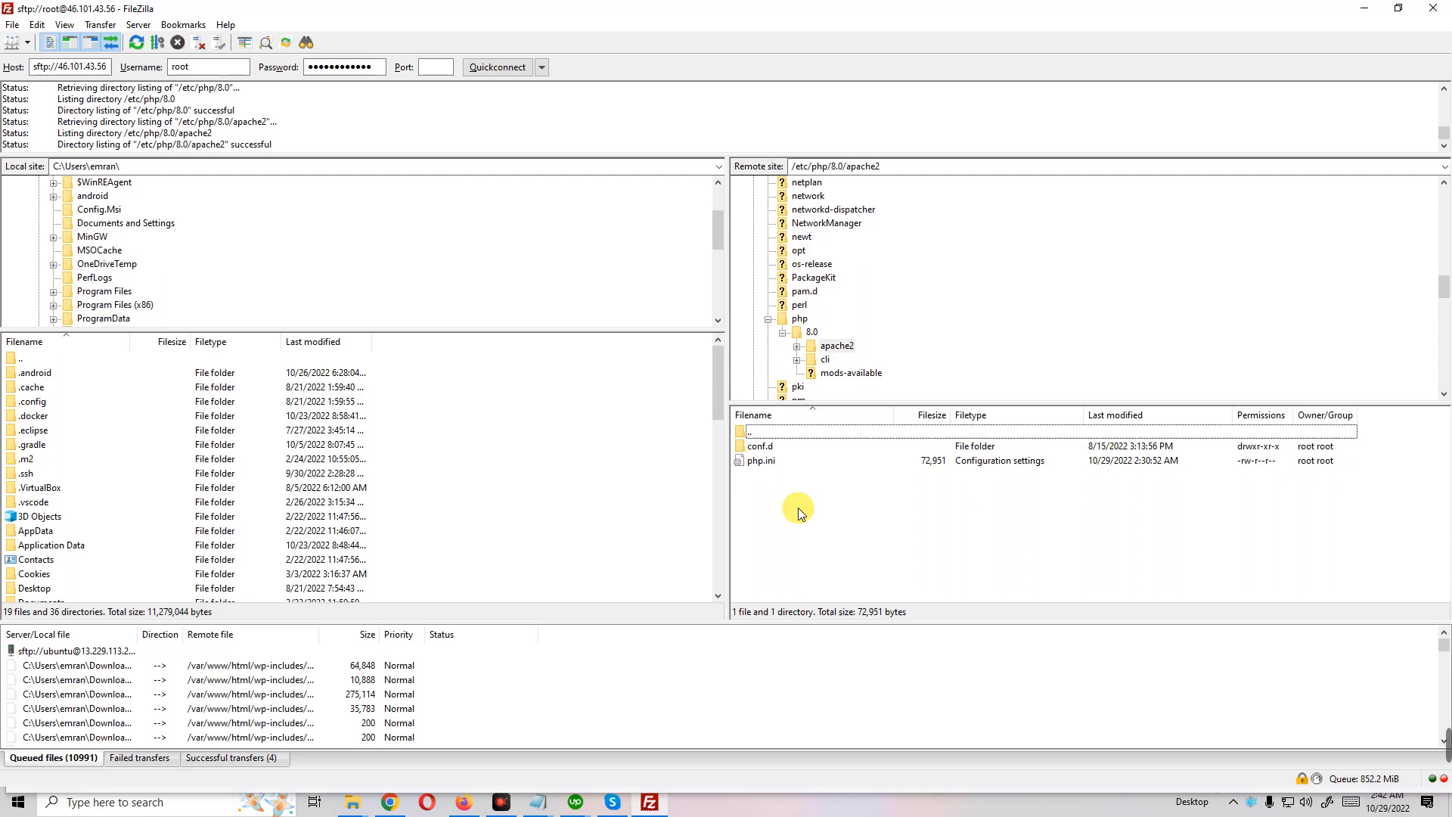
{"action": "mouse_move", "coordinate": [781, 468]}
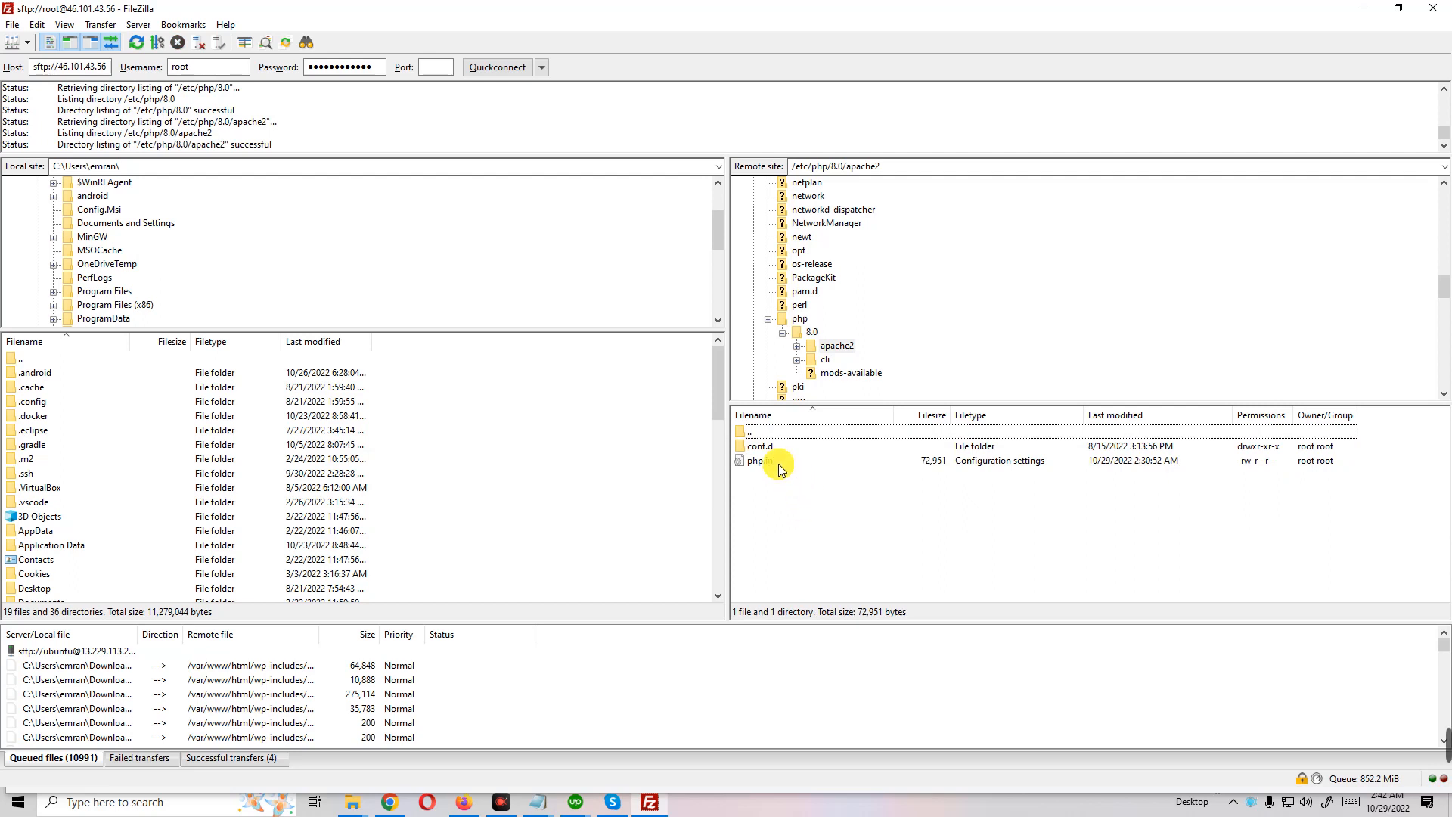
{"action": "left_click", "coordinate": [756, 460]}
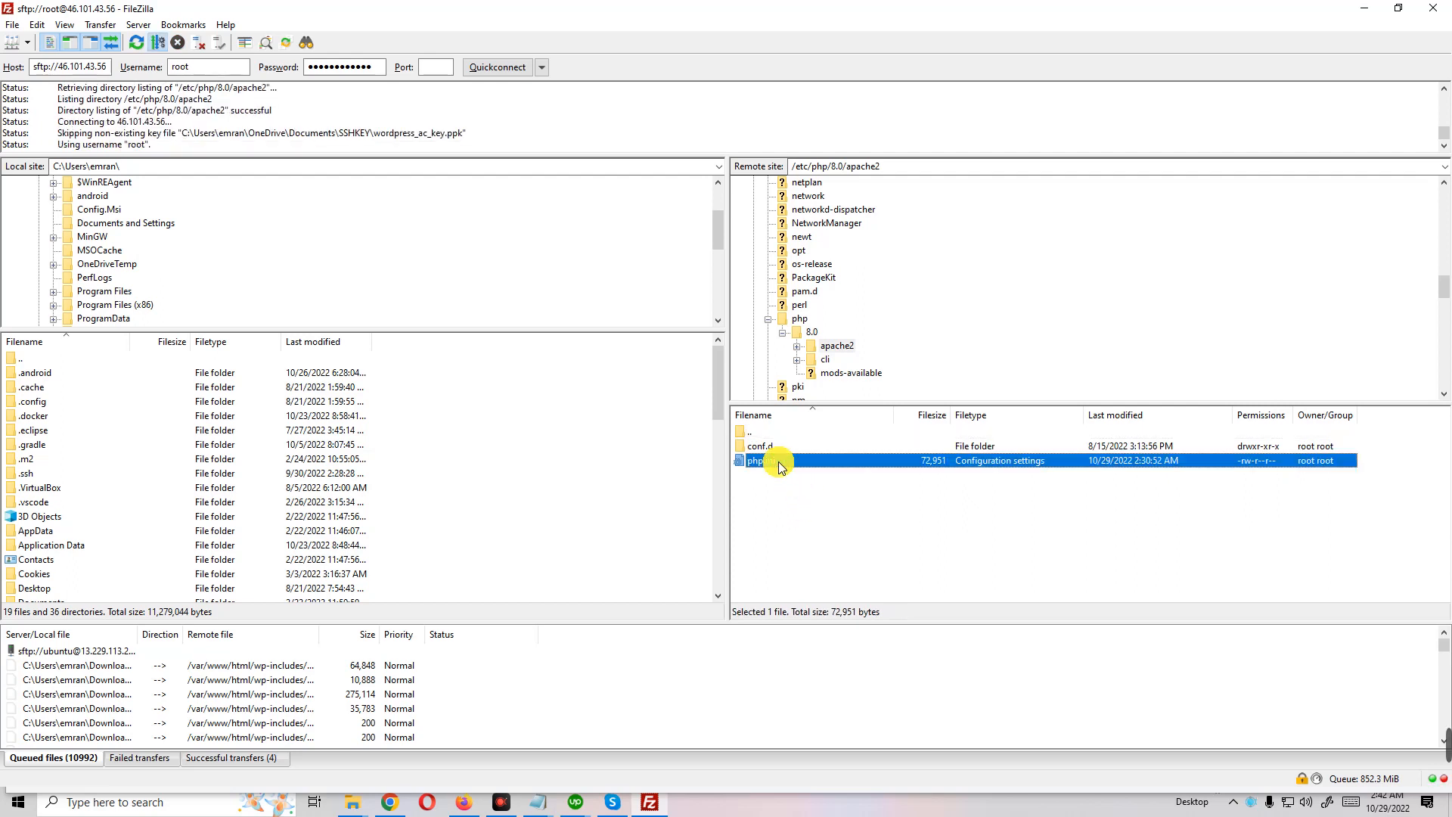
{"action": "right_click", "coordinate": [754, 460]}
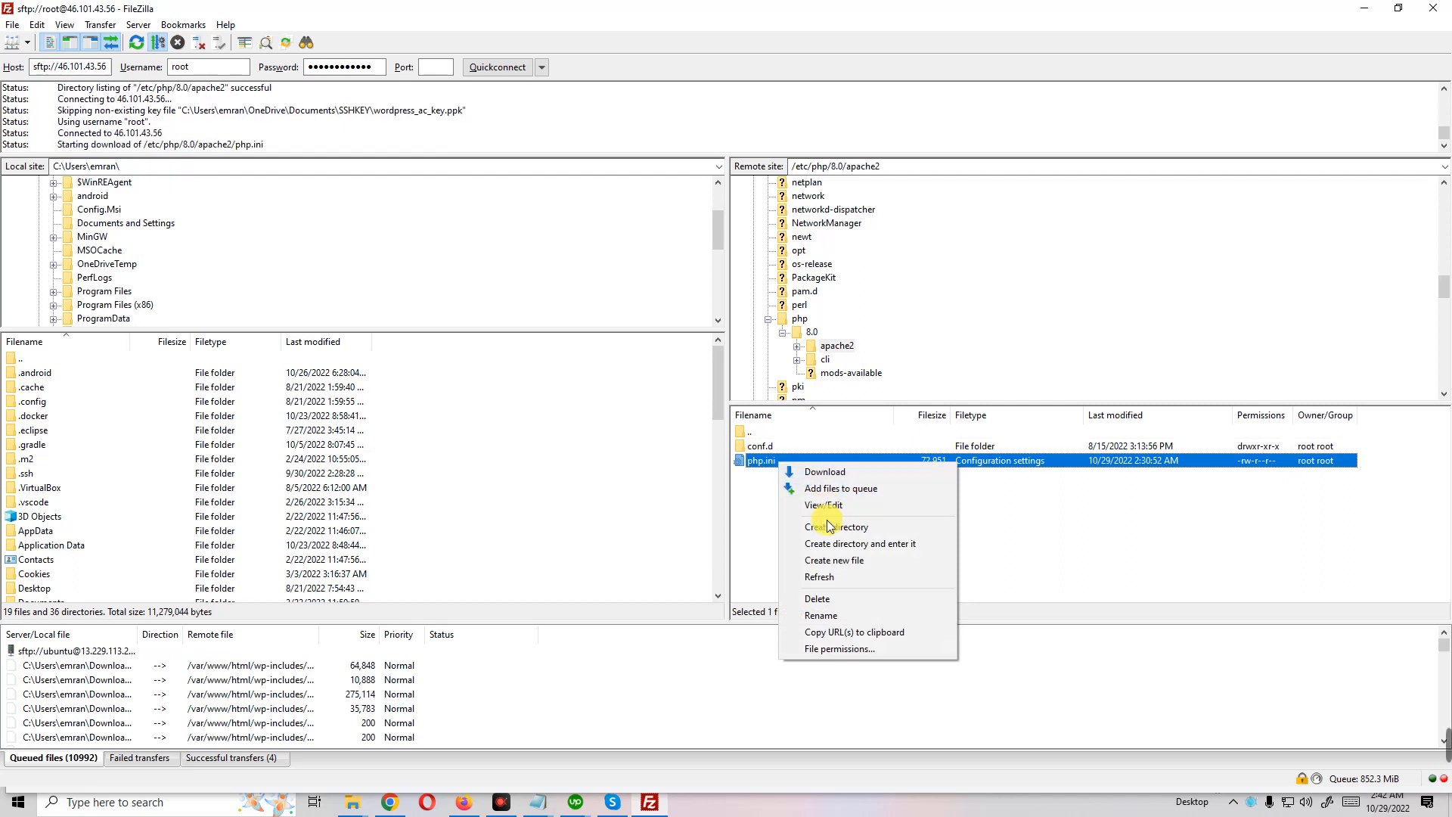
{"action": "mouse_move", "coordinate": [823, 505]}
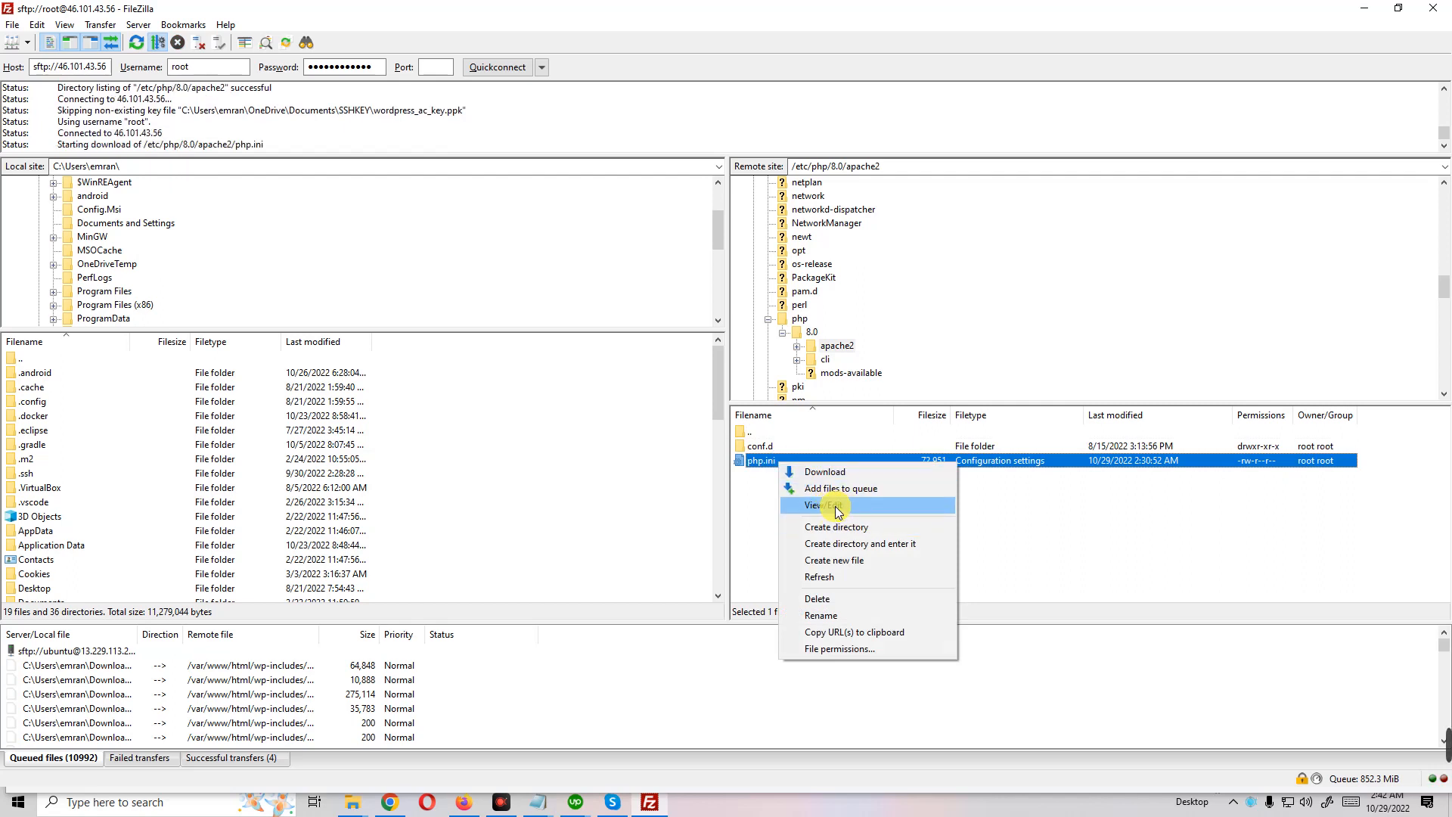
{"action": "mouse_move", "coordinate": [836, 471]}
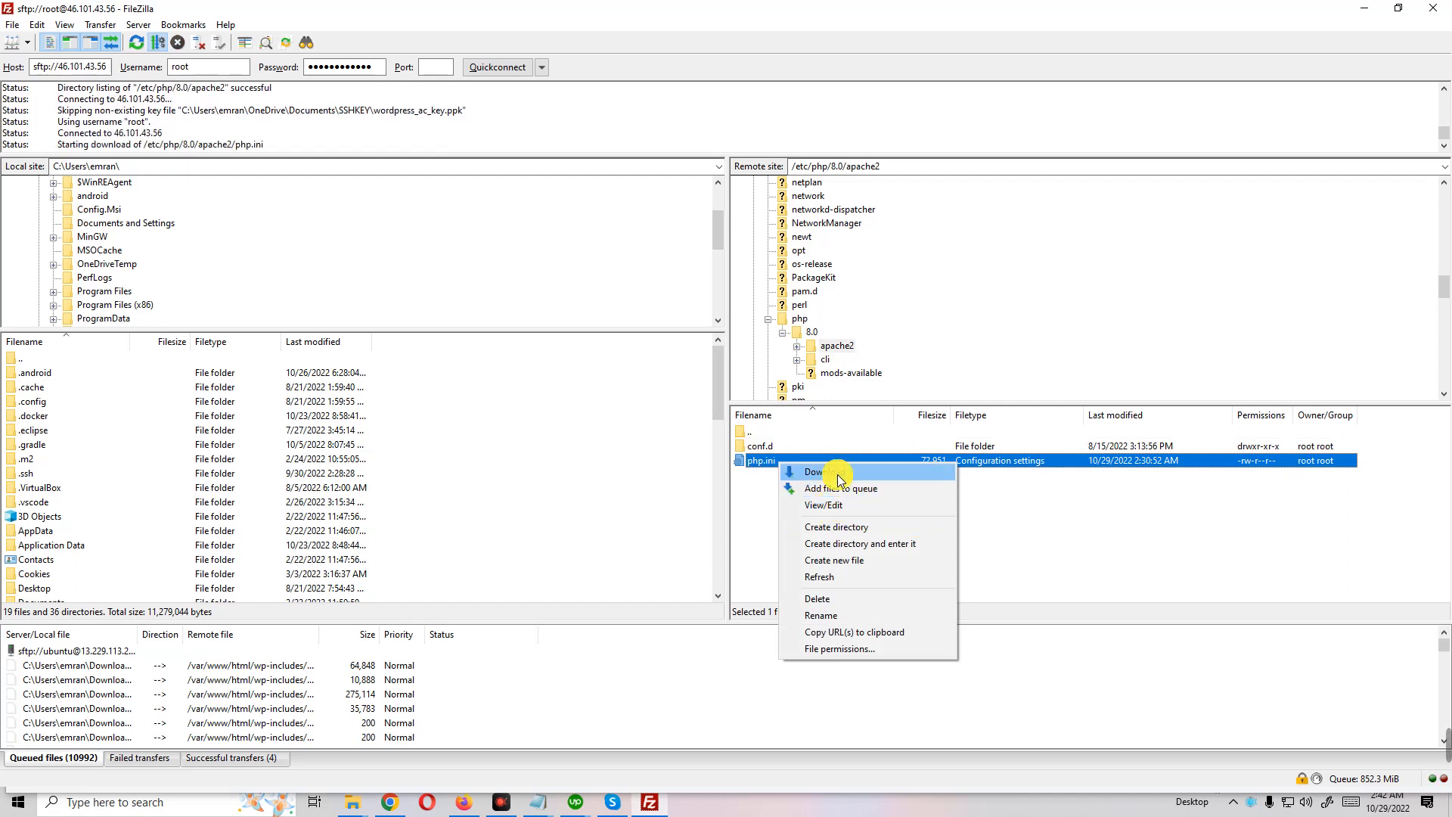
{"action": "mouse_move", "coordinate": [824, 474]}
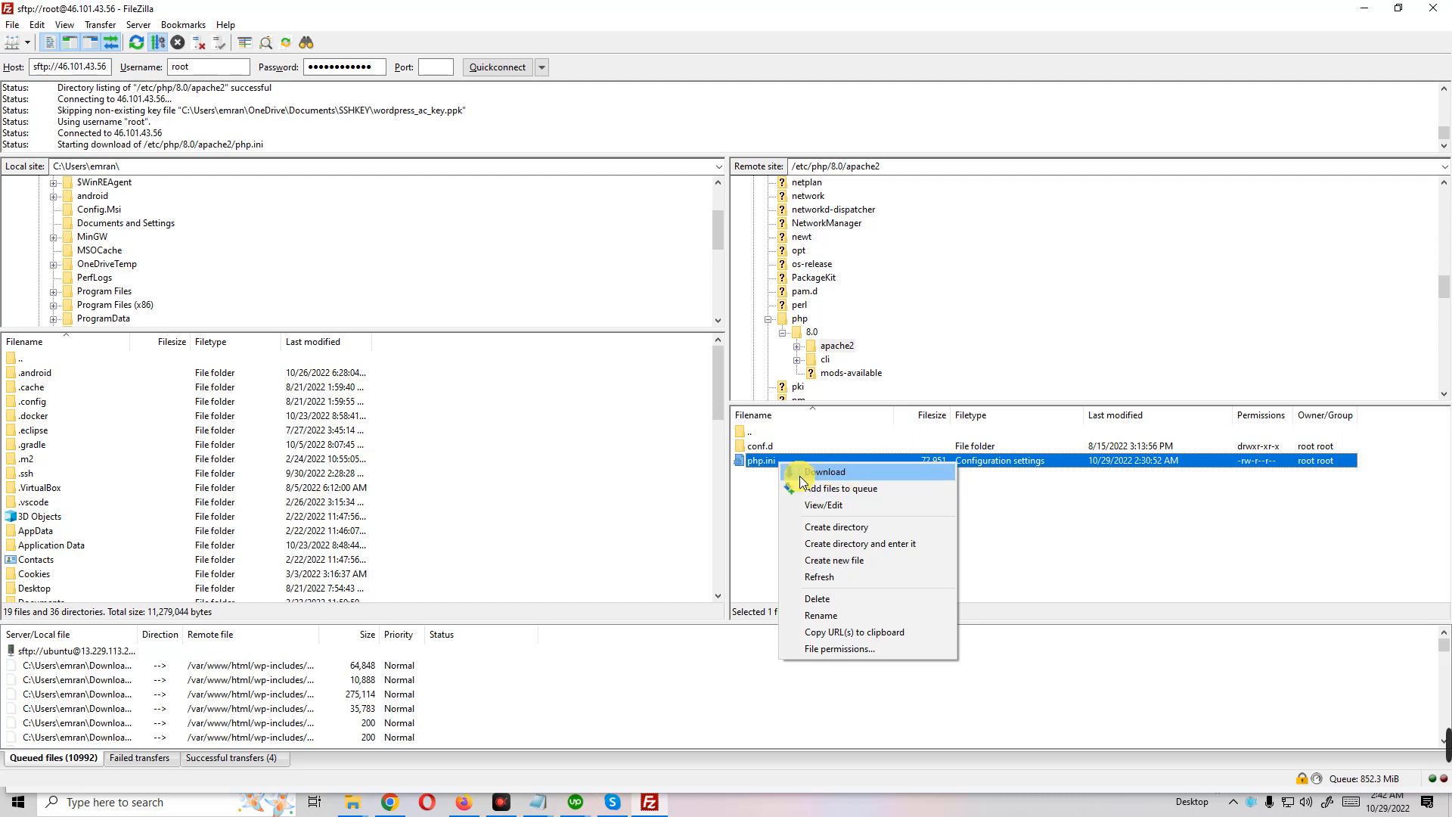
{"action": "mouse_move", "coordinate": [822, 505]}
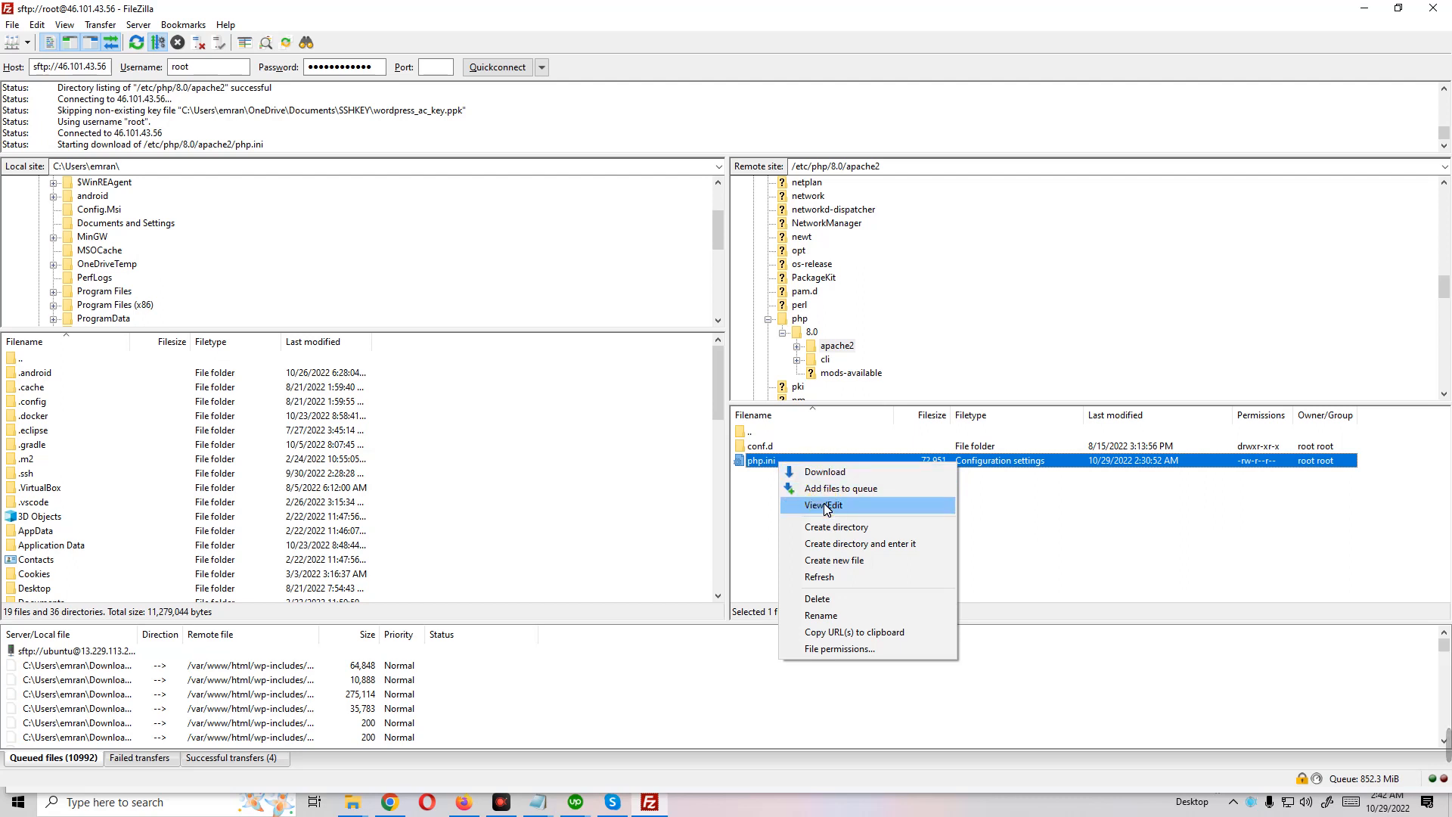
{"action": "left_click", "coordinate": [820, 505]}
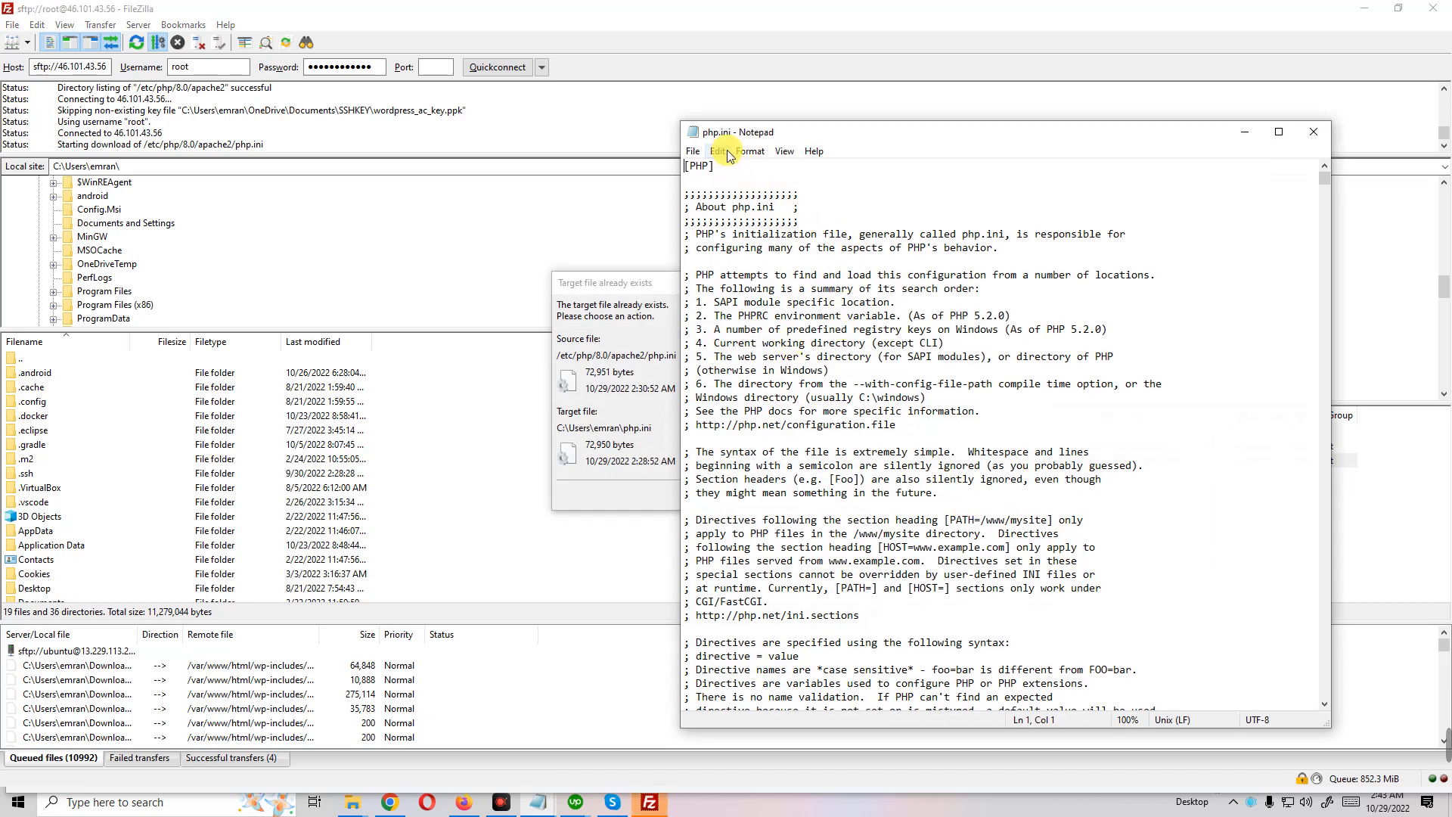
Find the memory_limit line in php.ini
{"action": "left_click", "coordinate": [717, 152]}
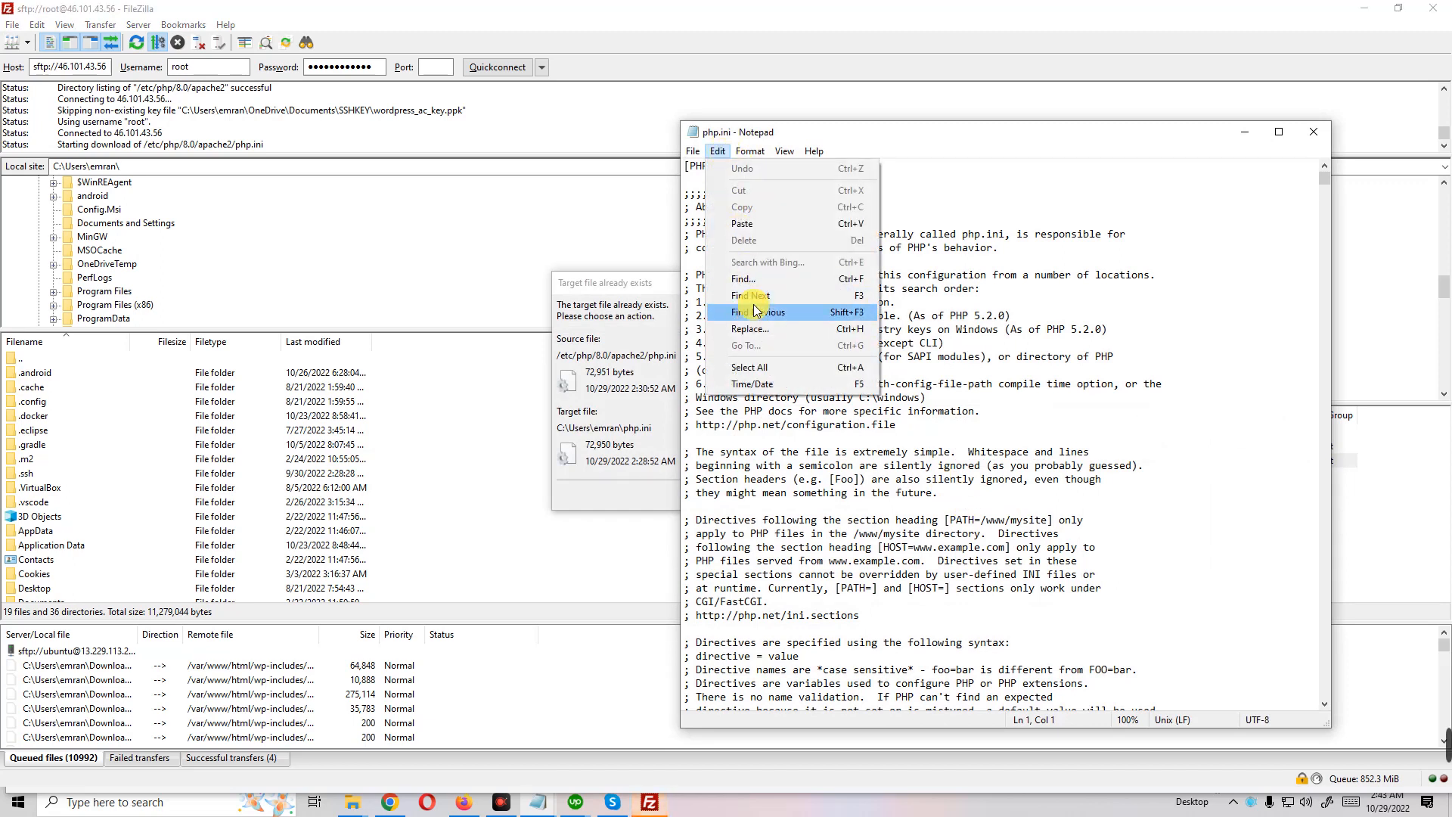
{"action": "left_click", "coordinate": [743, 278]}
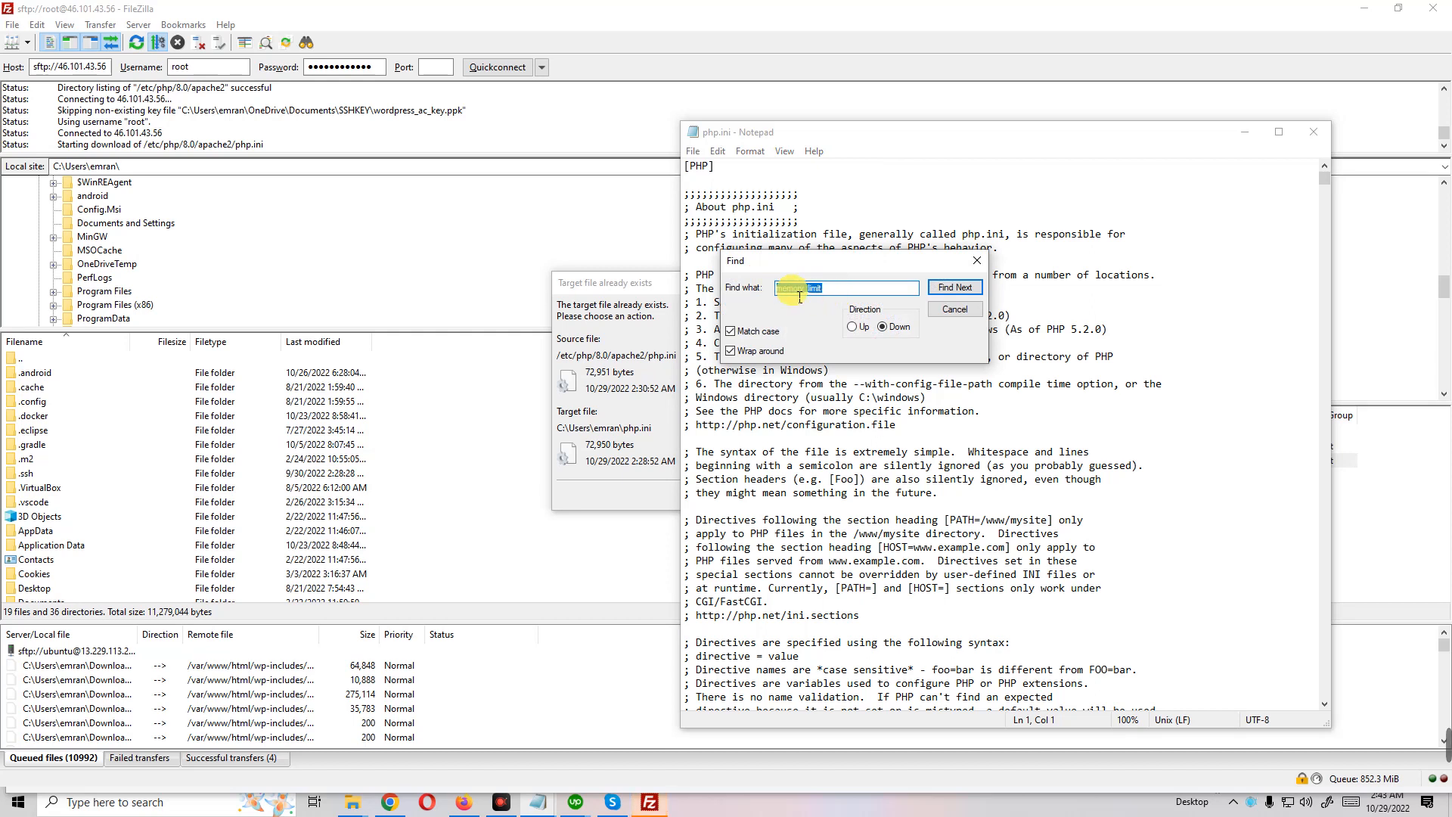
{"action": "type", "text": "memory_limit"}
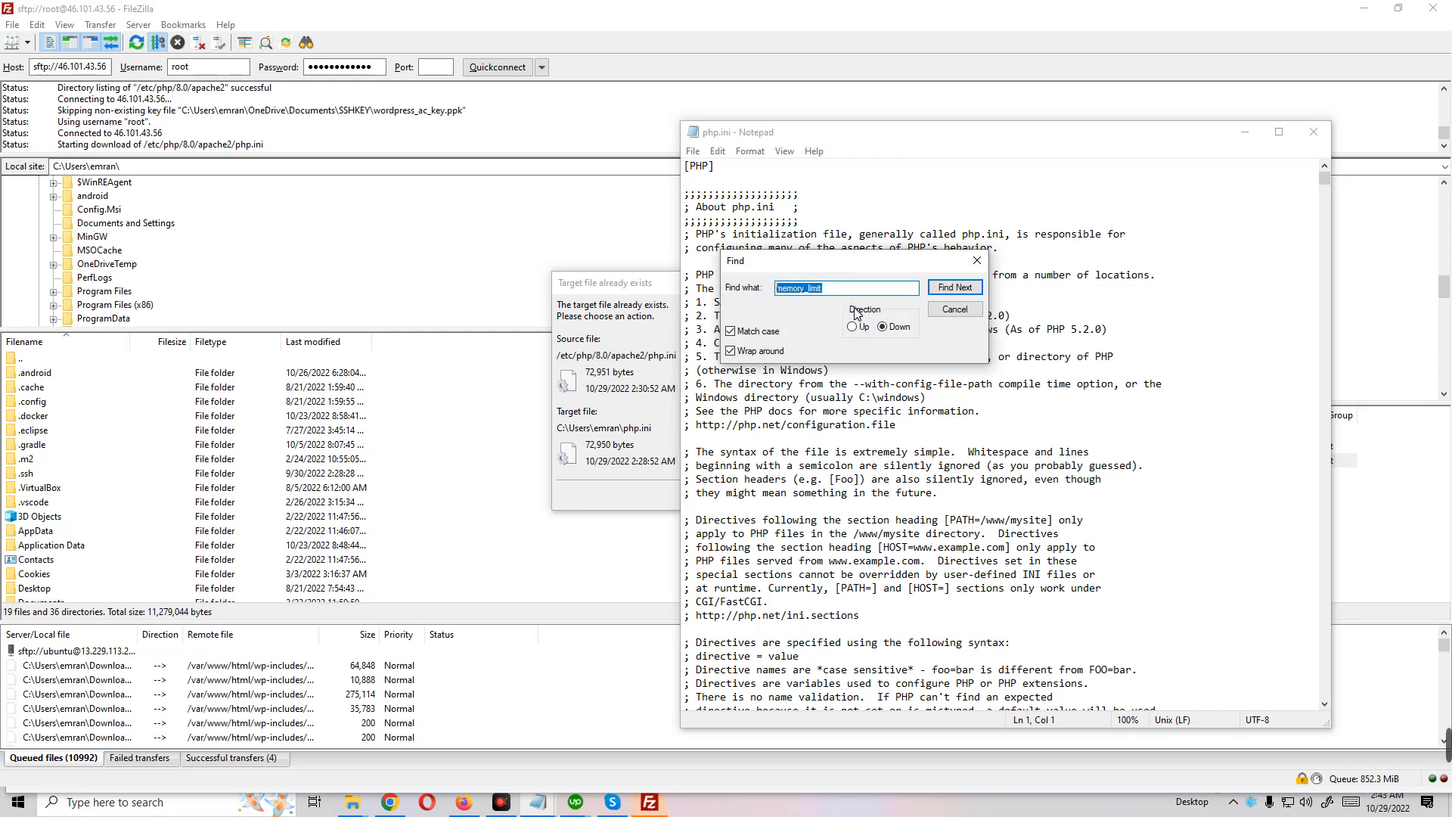
{"action": "left_click", "coordinate": [955, 288]}
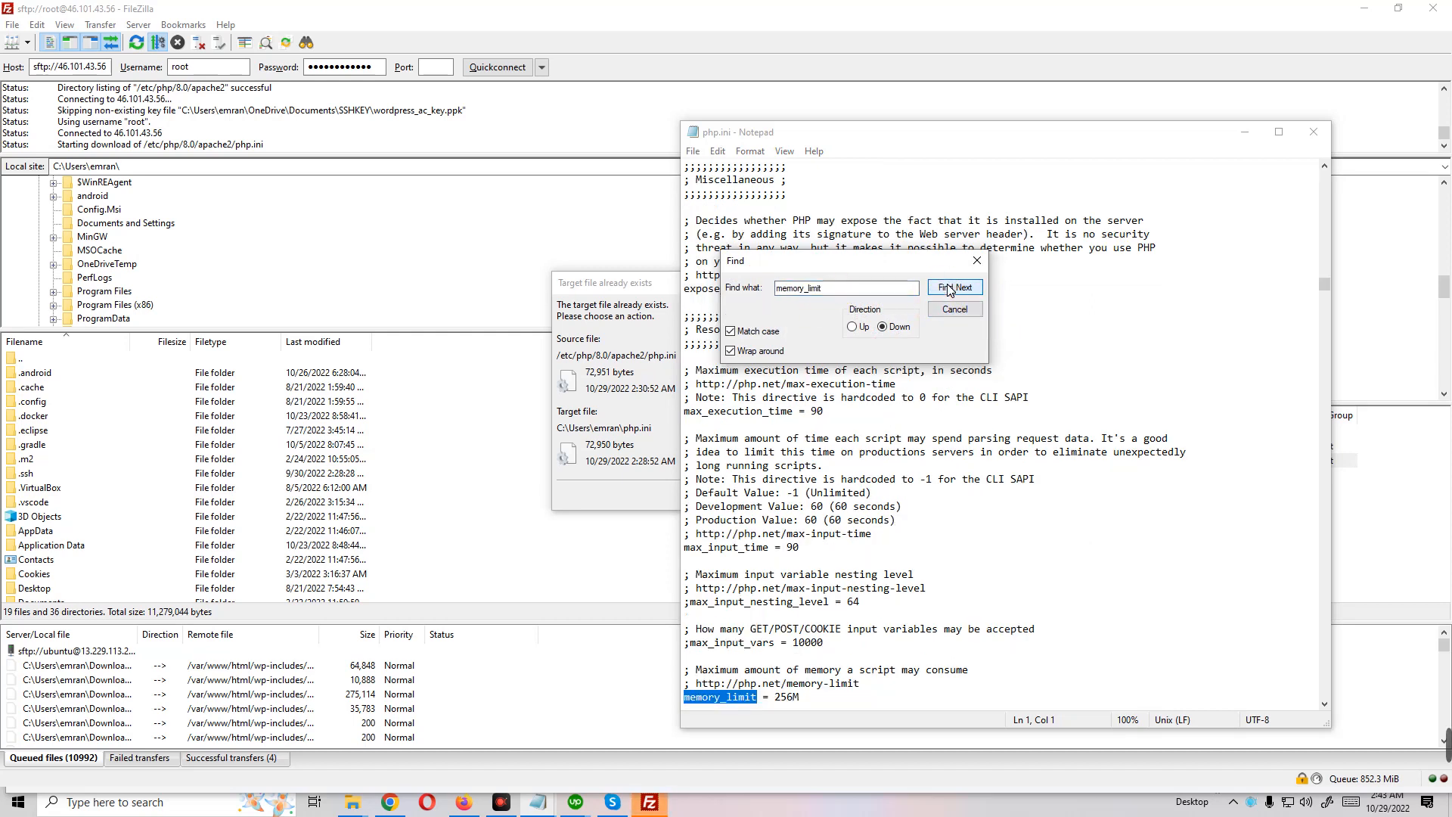
{"action": "left_click", "coordinate": [954, 288]}
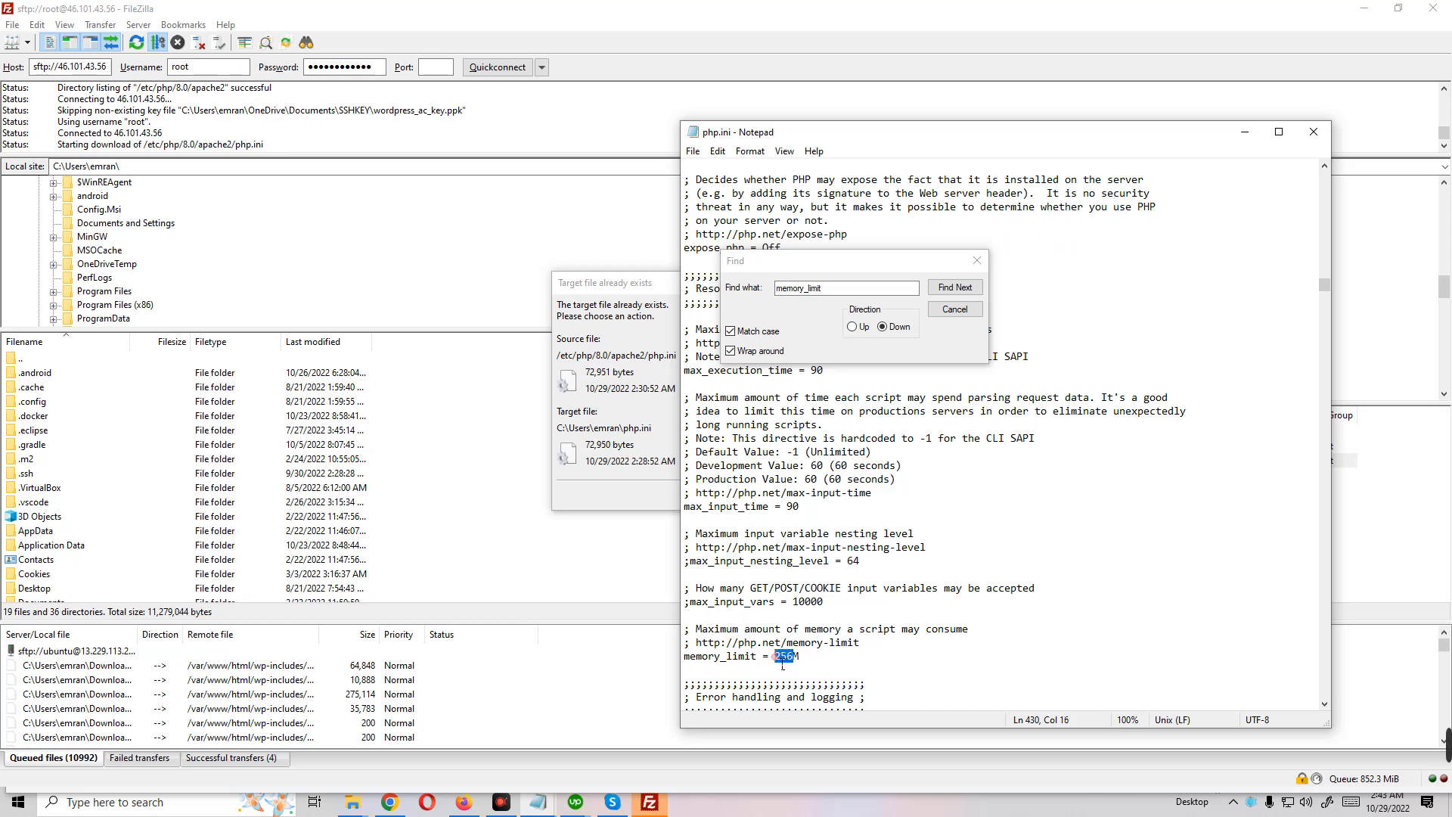
Change memory_limit from 256M to 512M and continue to the next match
{"action": "type", "text": "5"}
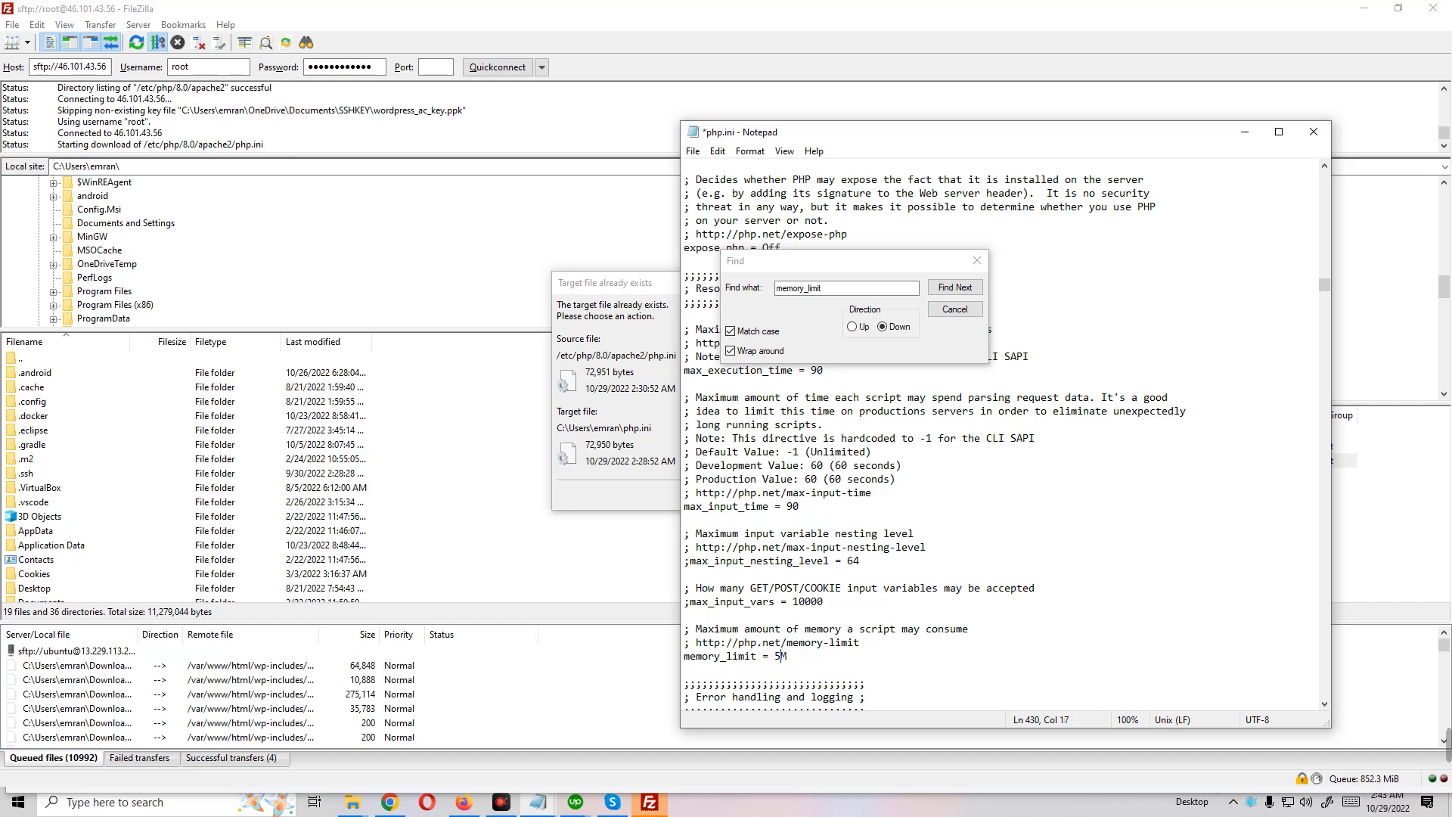
{"action": "type", "text": "12"}
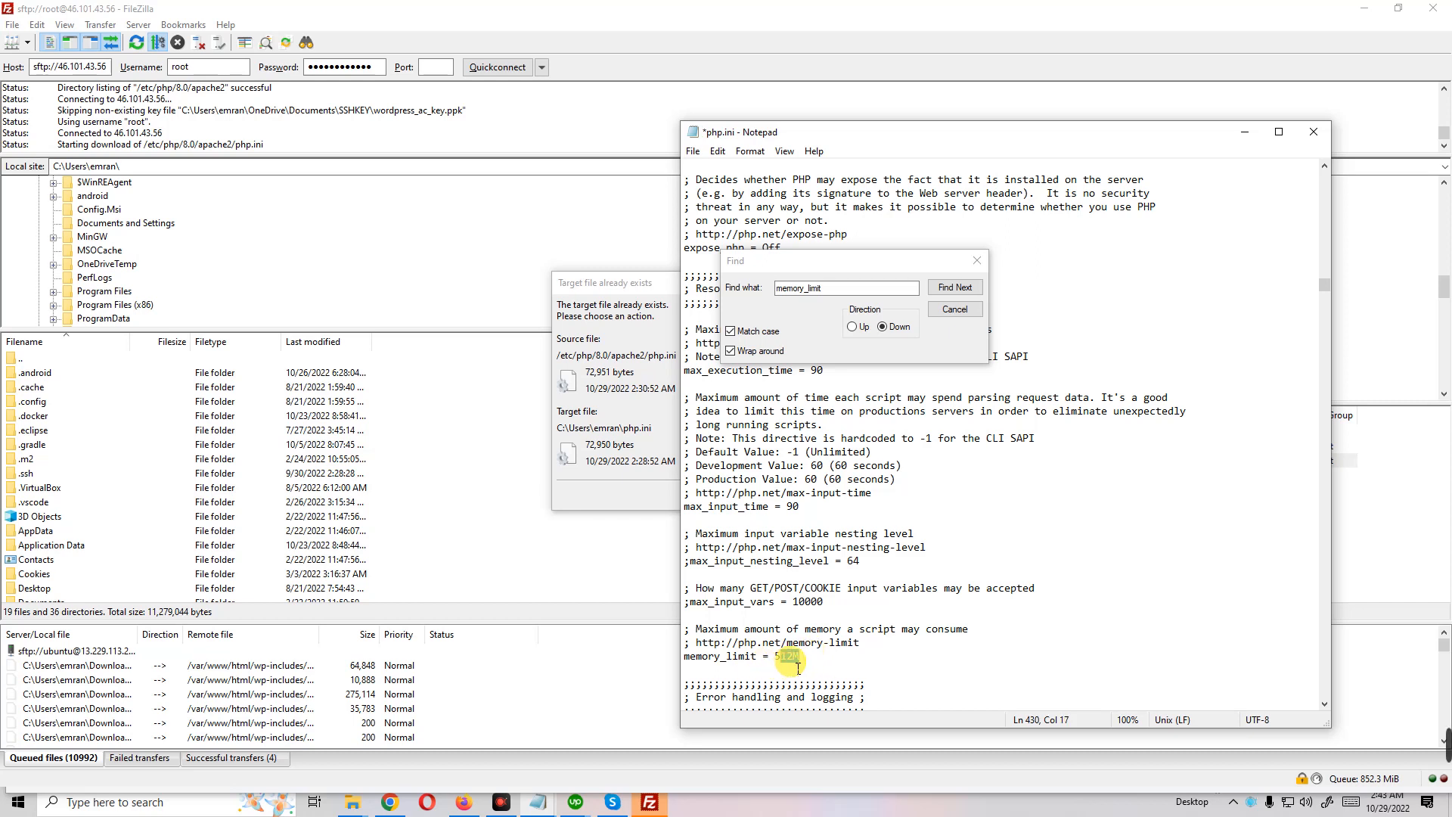
{"action": "left_click", "coordinate": [954, 288]}
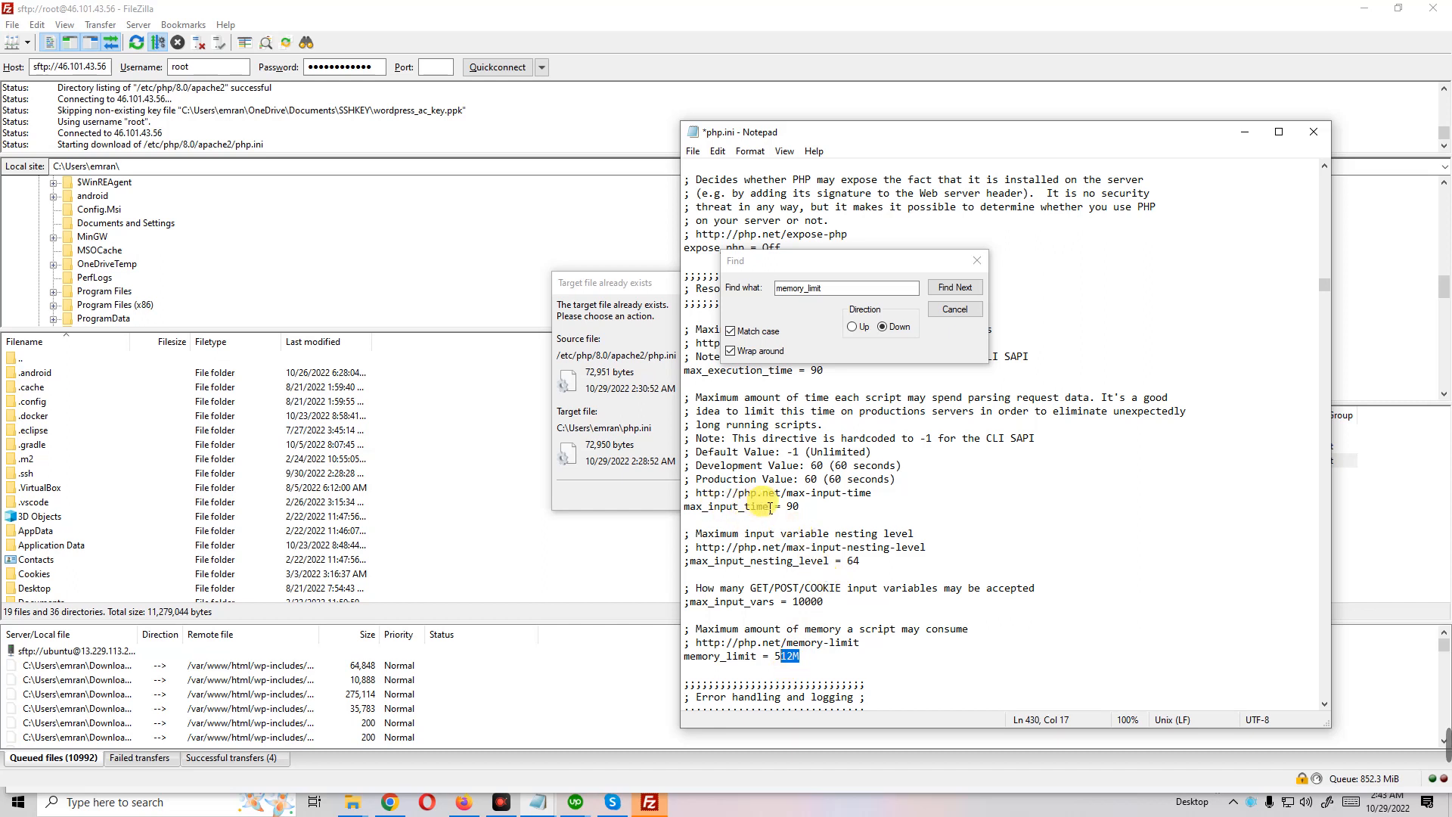
{"action": "left_click", "coordinate": [954, 287]}
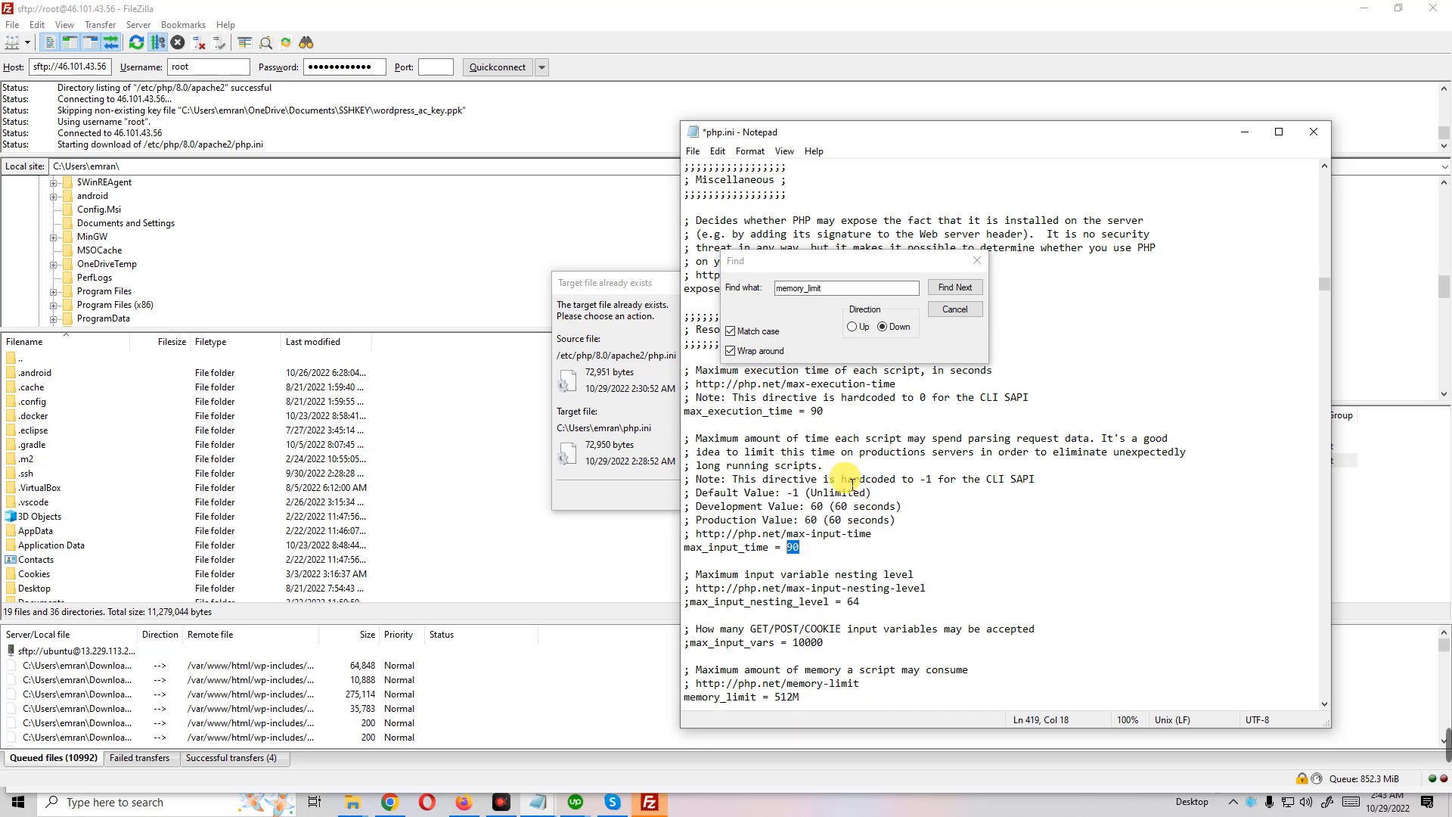
{"action": "mouse_move", "coordinate": [687, 426]}
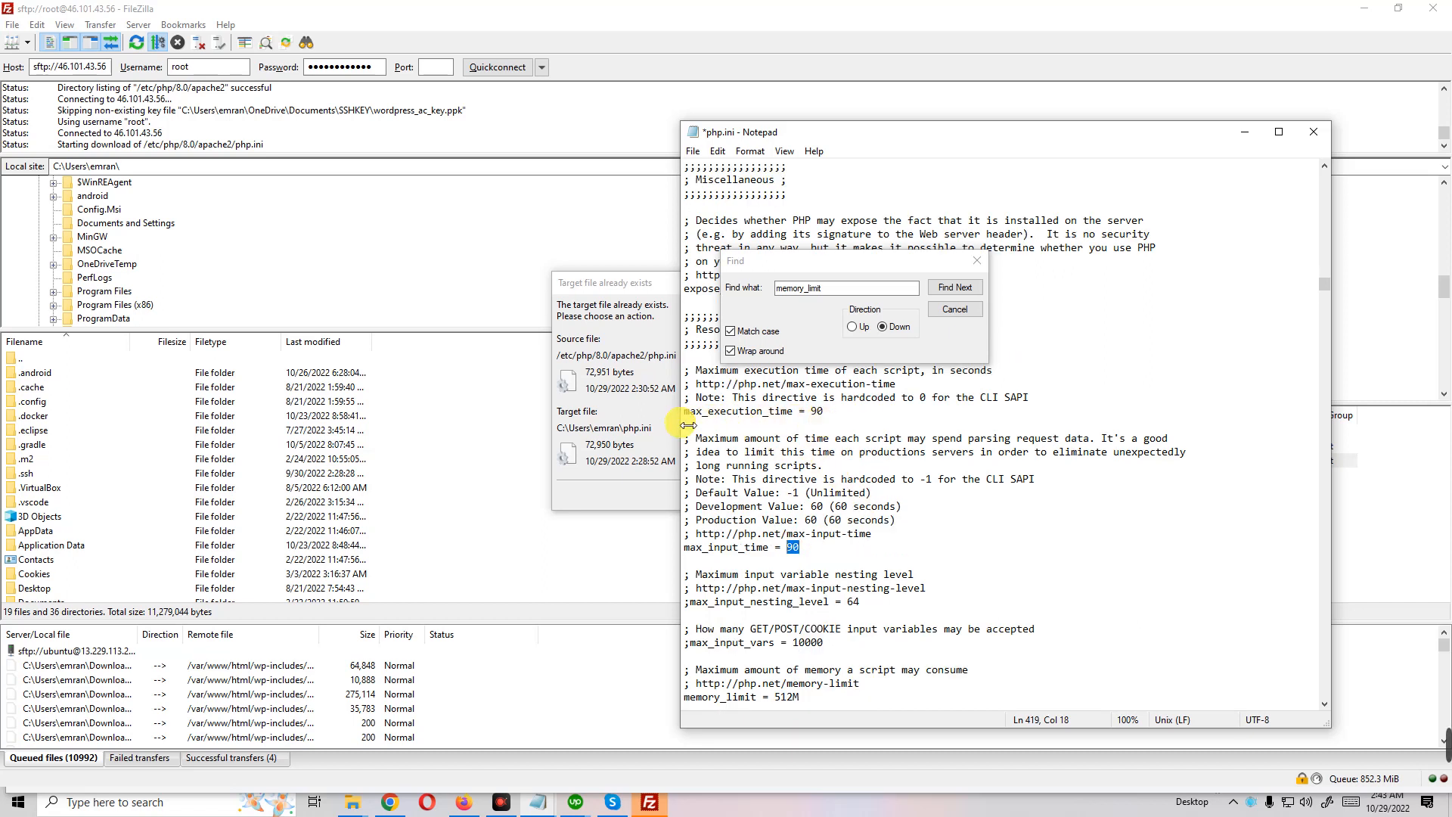
{"action": "mouse_move", "coordinate": [847, 424]}
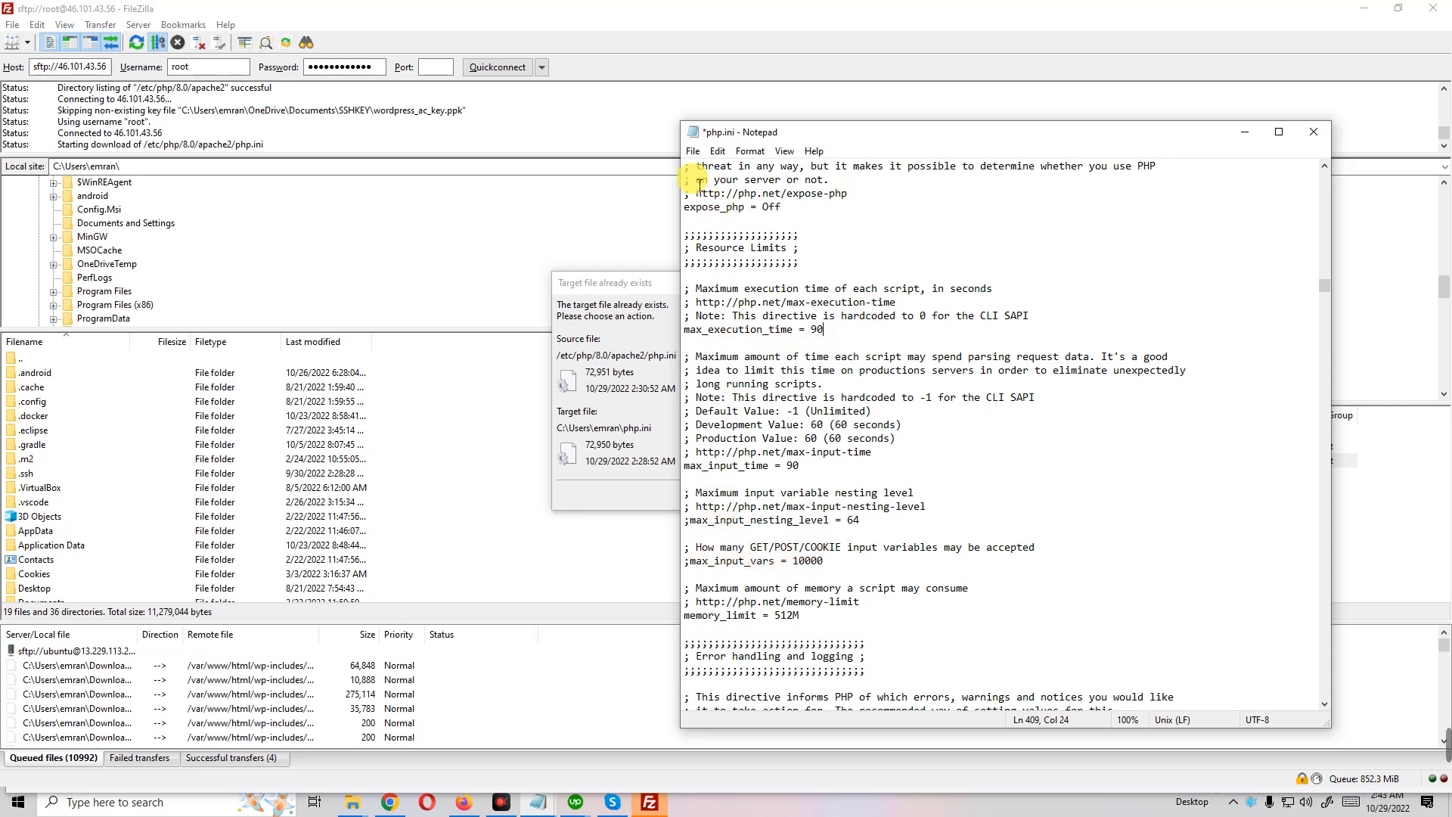
Exit Notepad, saving the php.ini changes so FileZilla uploads it back
{"action": "left_click", "coordinate": [691, 152]}
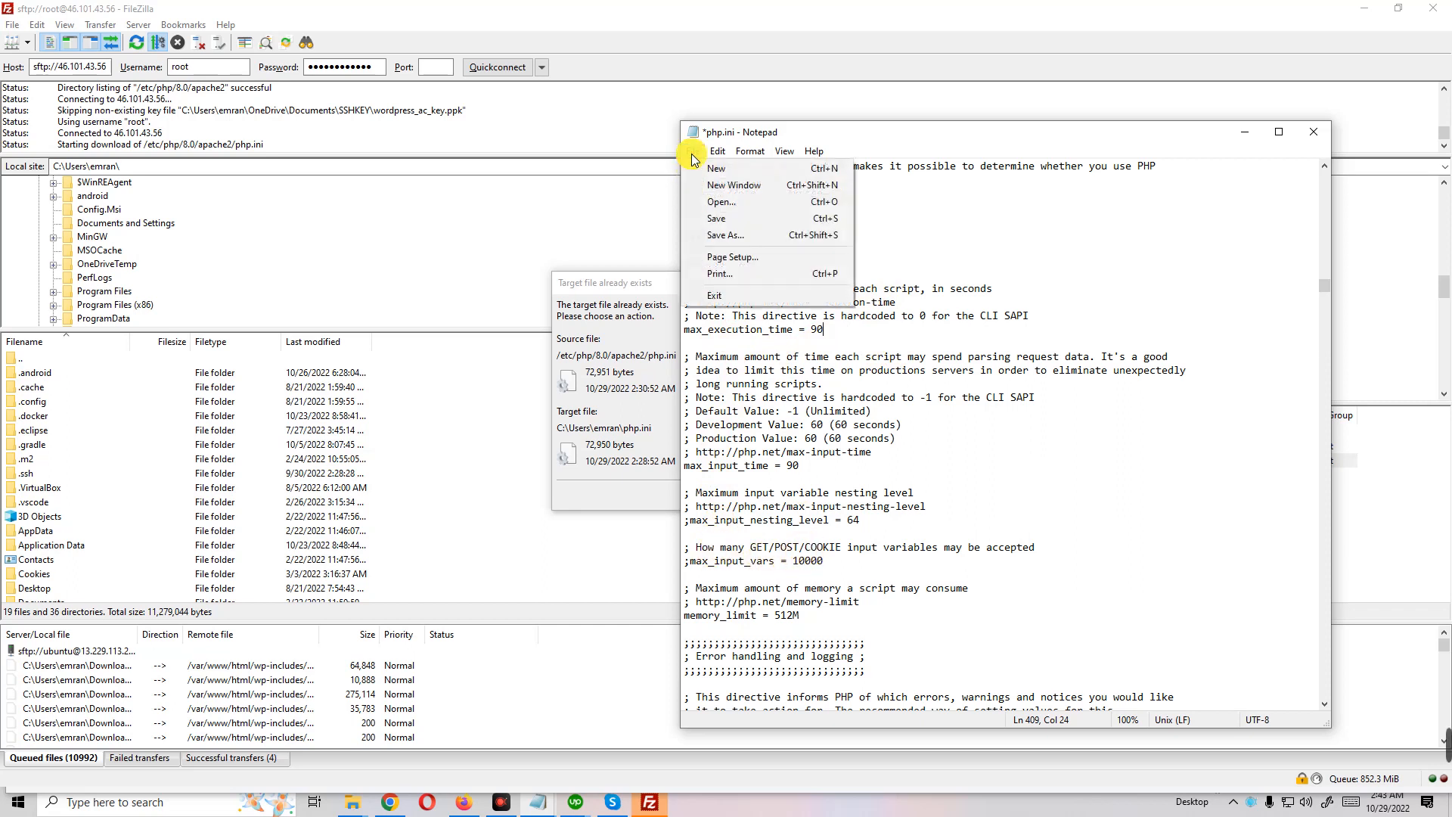
{"action": "mouse_move", "coordinate": [913, 200]}
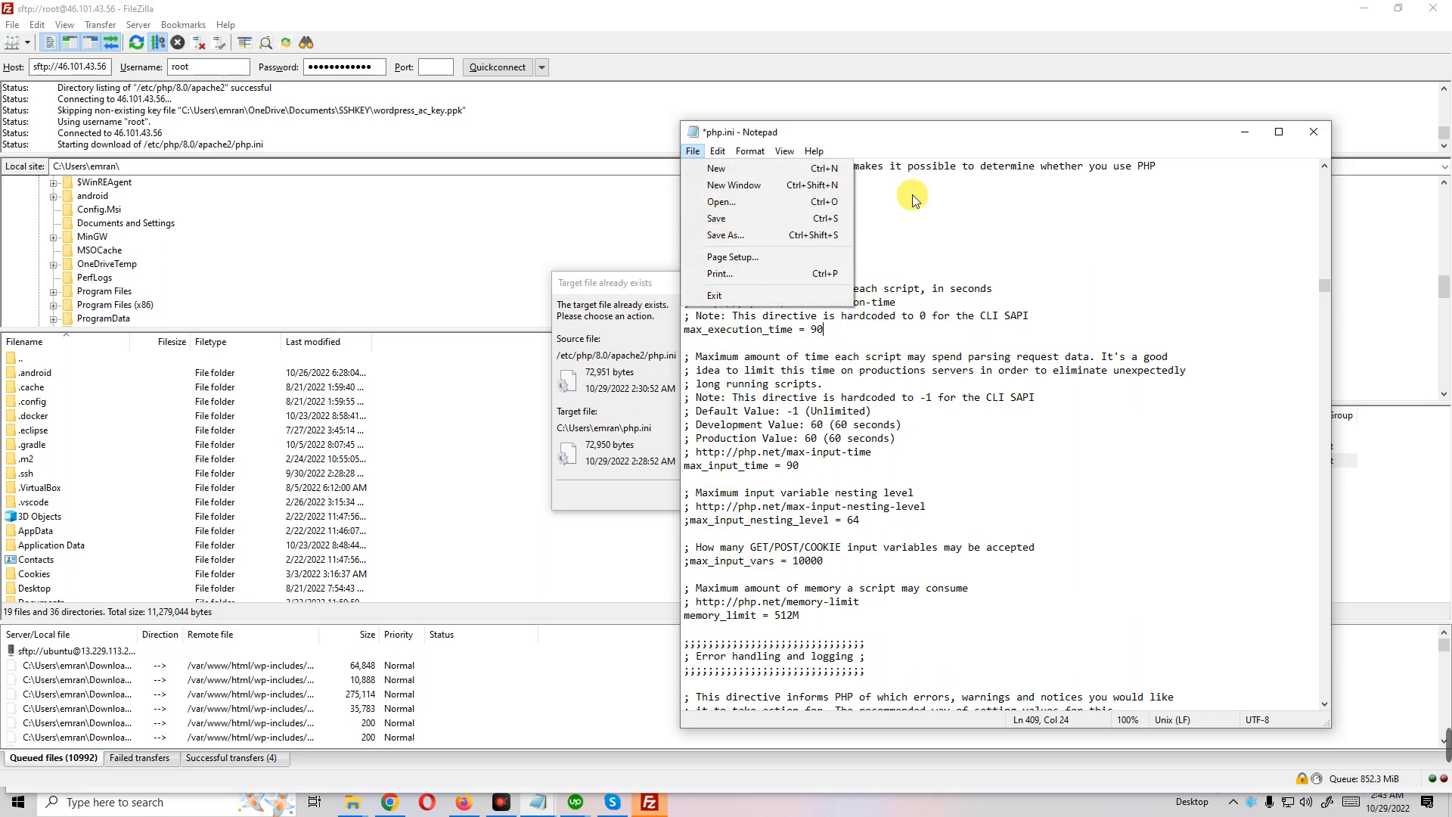
{"action": "left_click", "coordinate": [714, 295]}
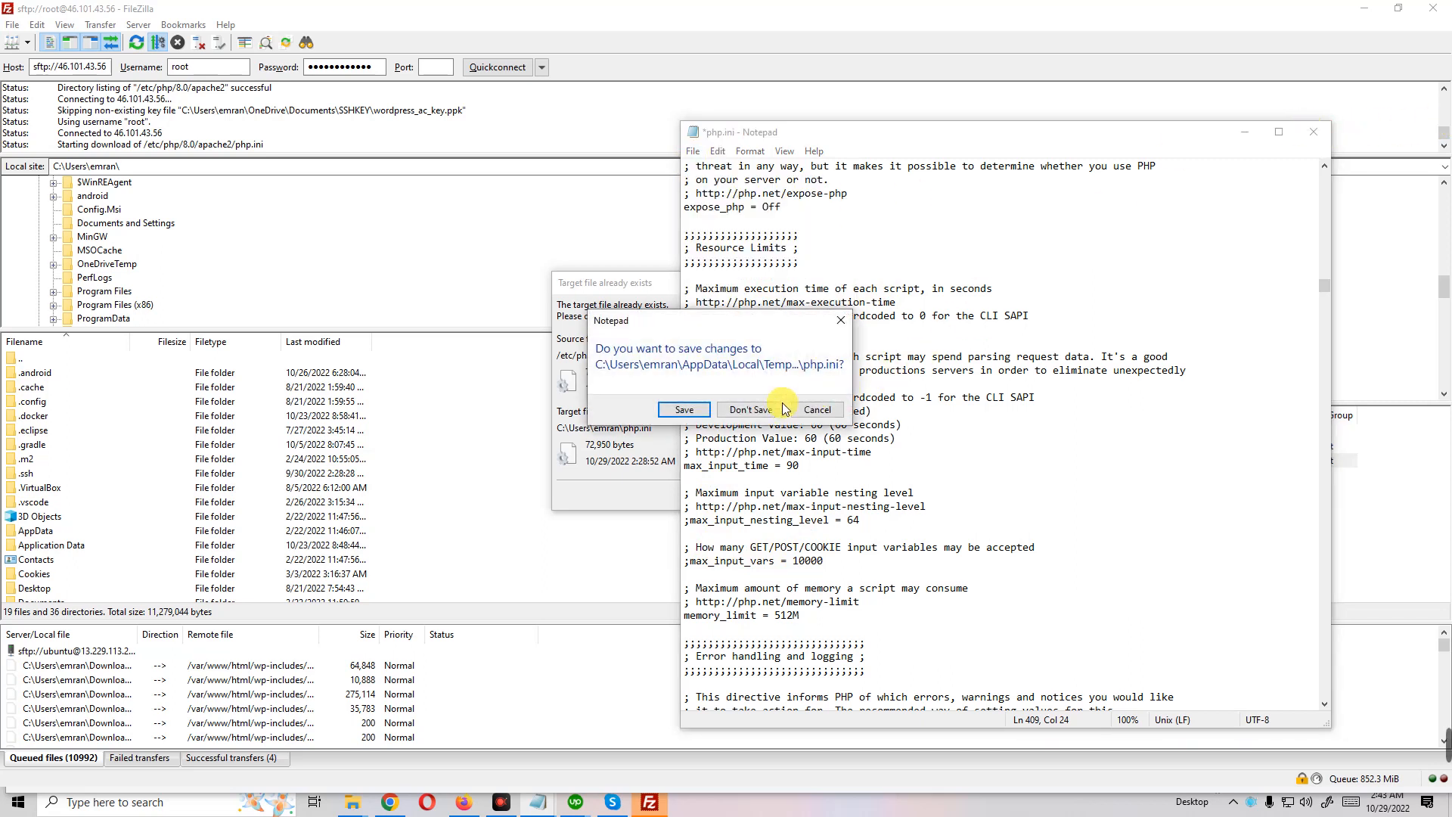
{"action": "left_click", "coordinate": [749, 410]}
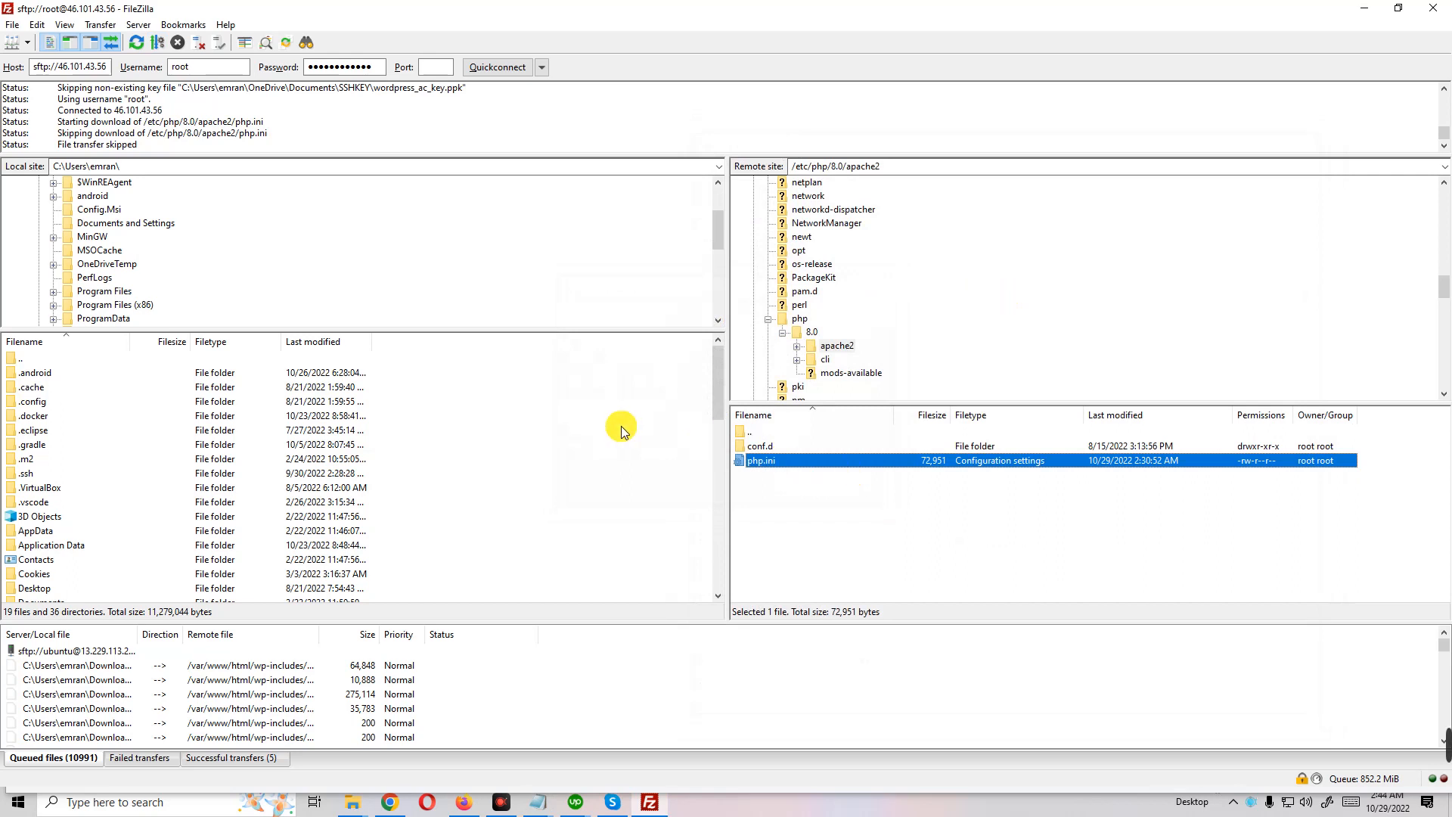
{"action": "mouse_move", "coordinate": [827, 231]}
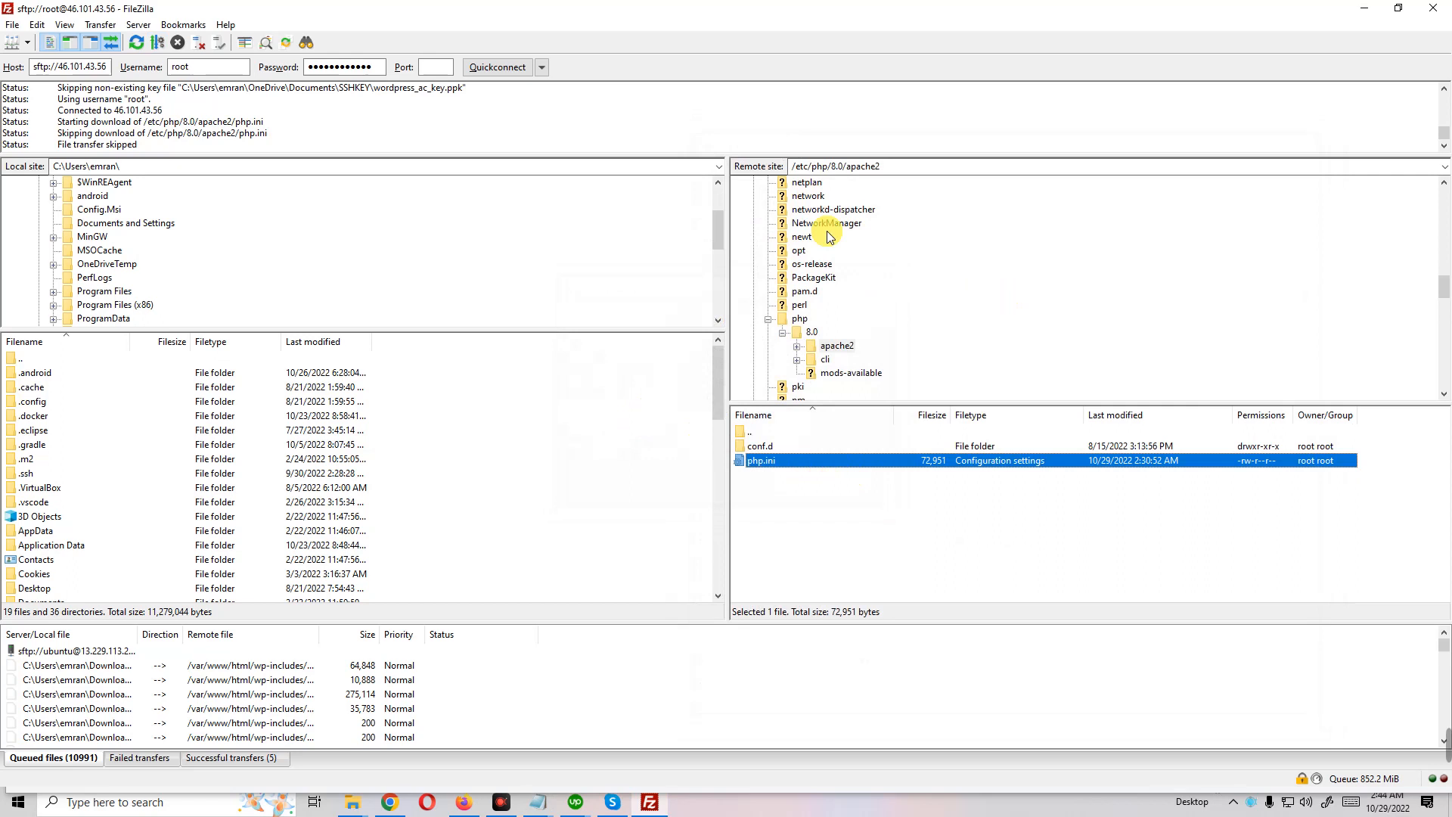
{"action": "mouse_move", "coordinate": [585, 474]}
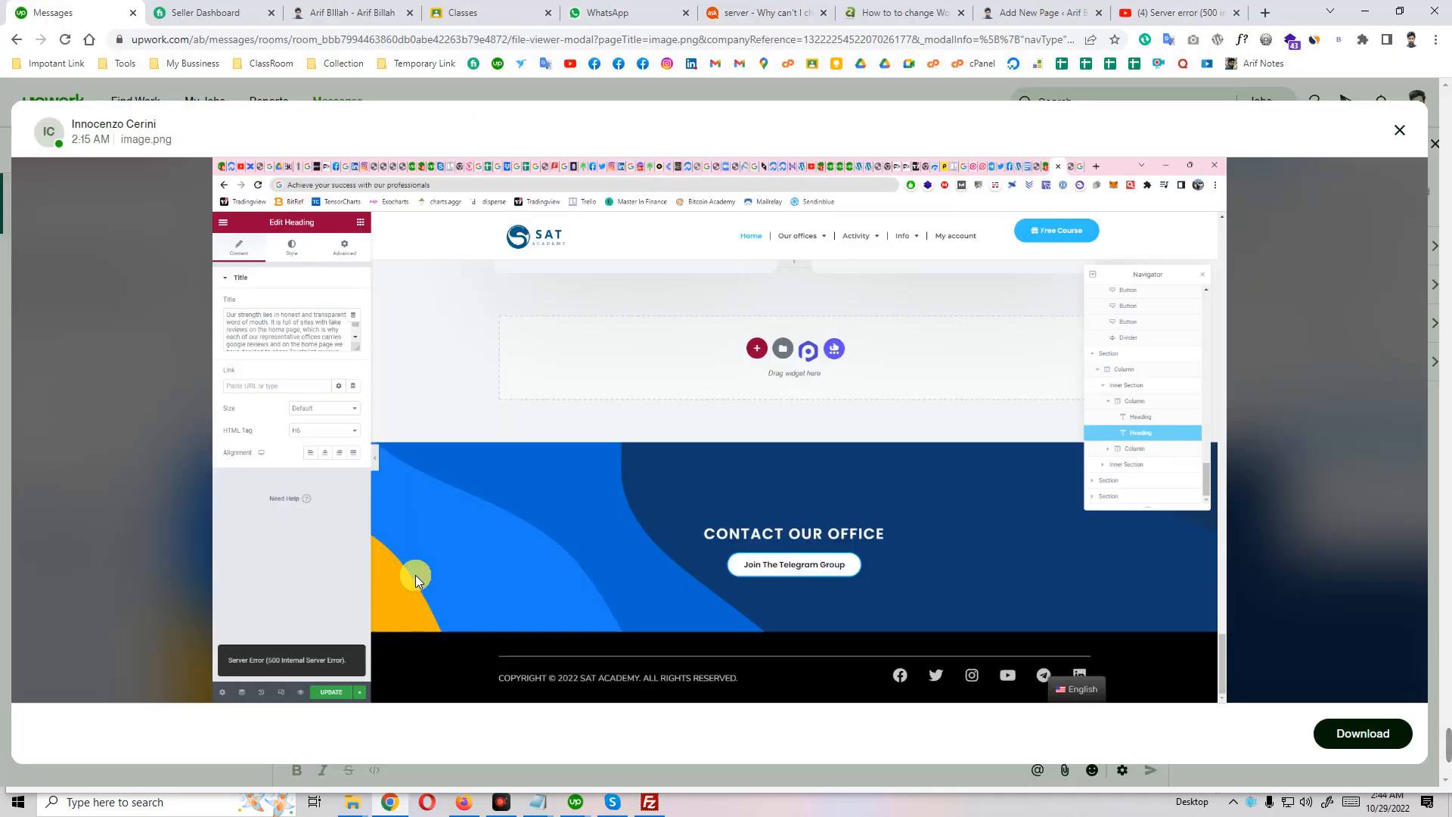
{"action": "mouse_move", "coordinate": [402, 335]}
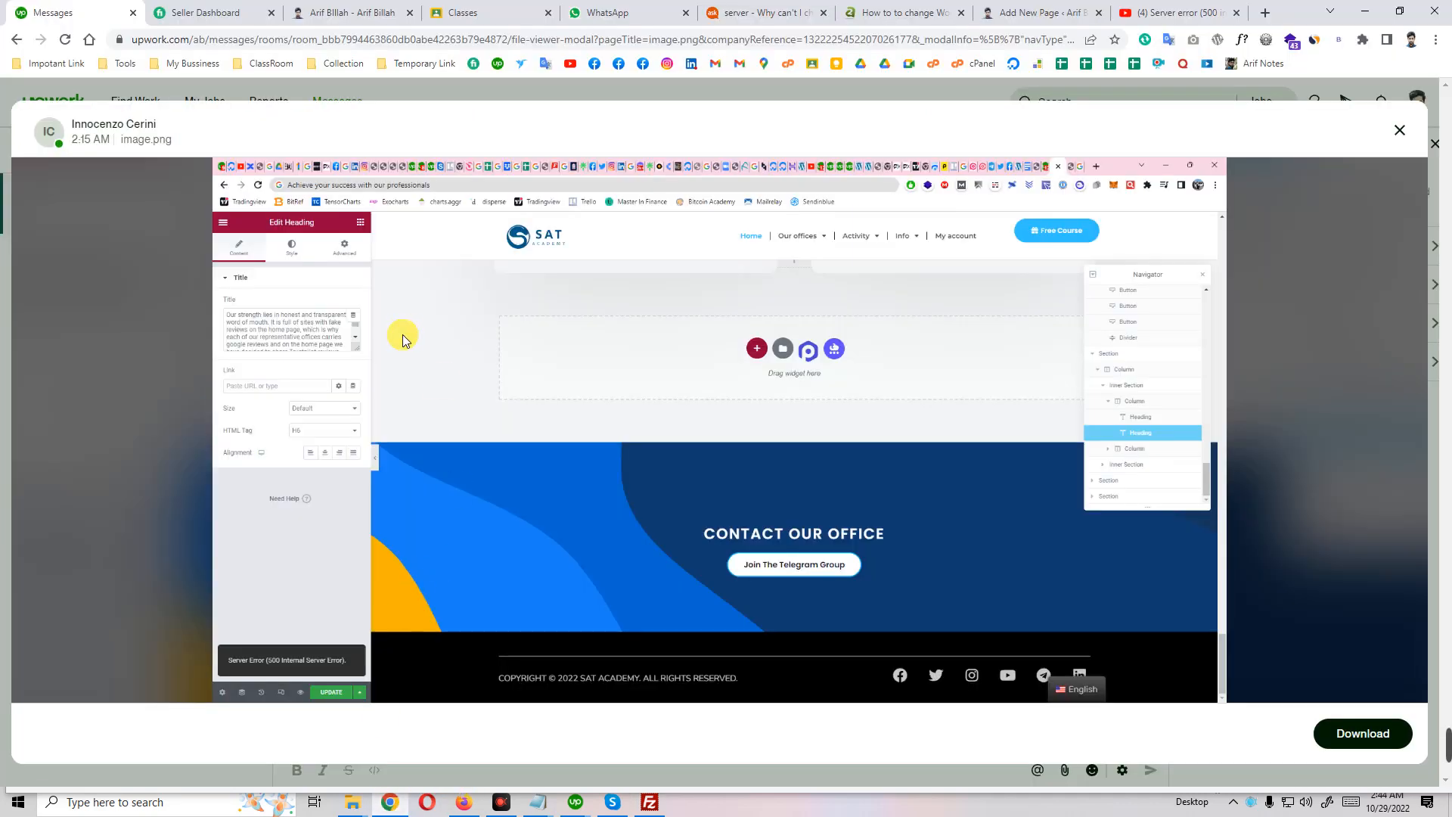
{"action": "mouse_move", "coordinate": [589, 682]}
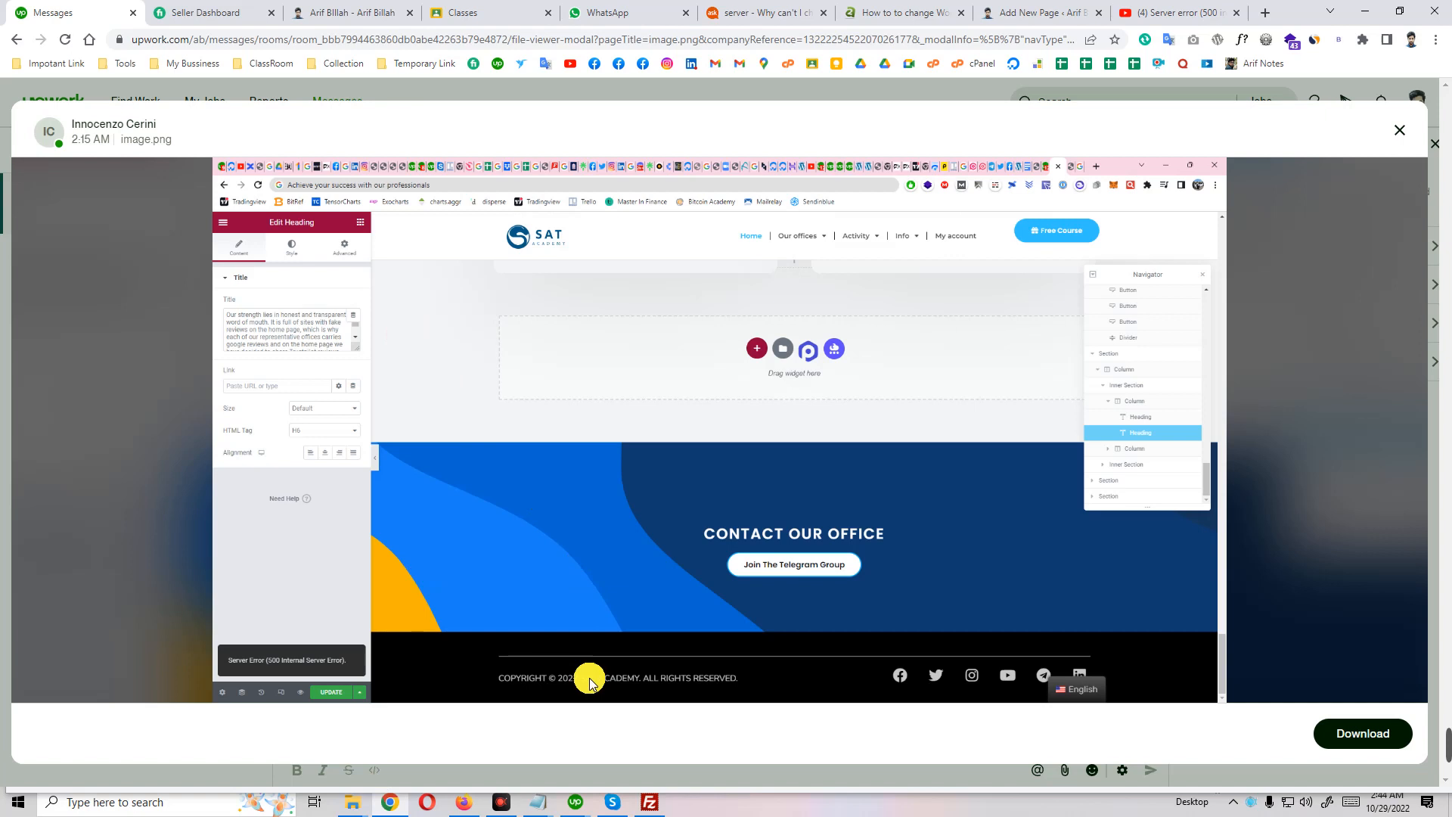
{"action": "mouse_move", "coordinate": [597, 659]}
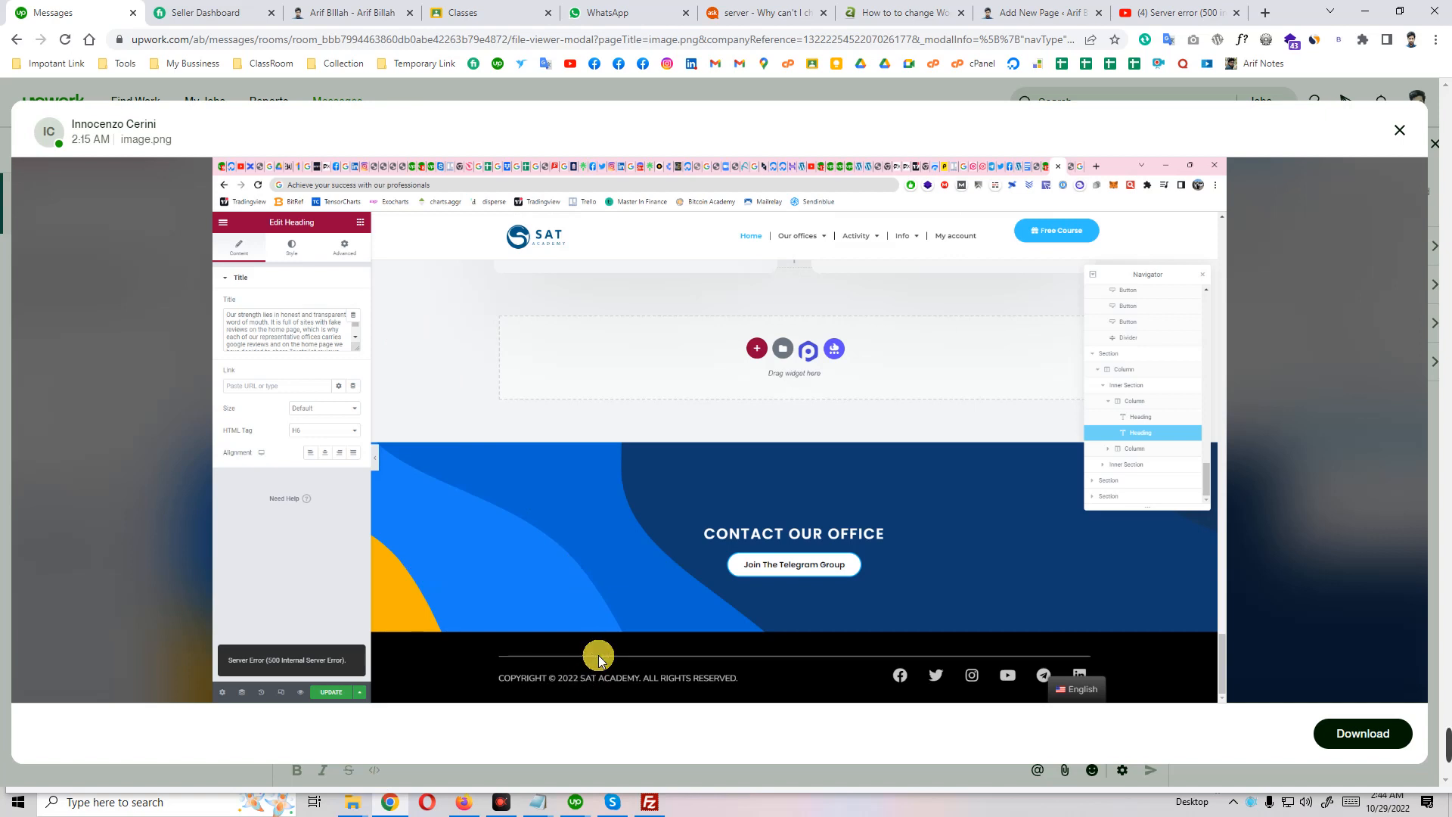
{"action": "mouse_move", "coordinate": [170, 625]}
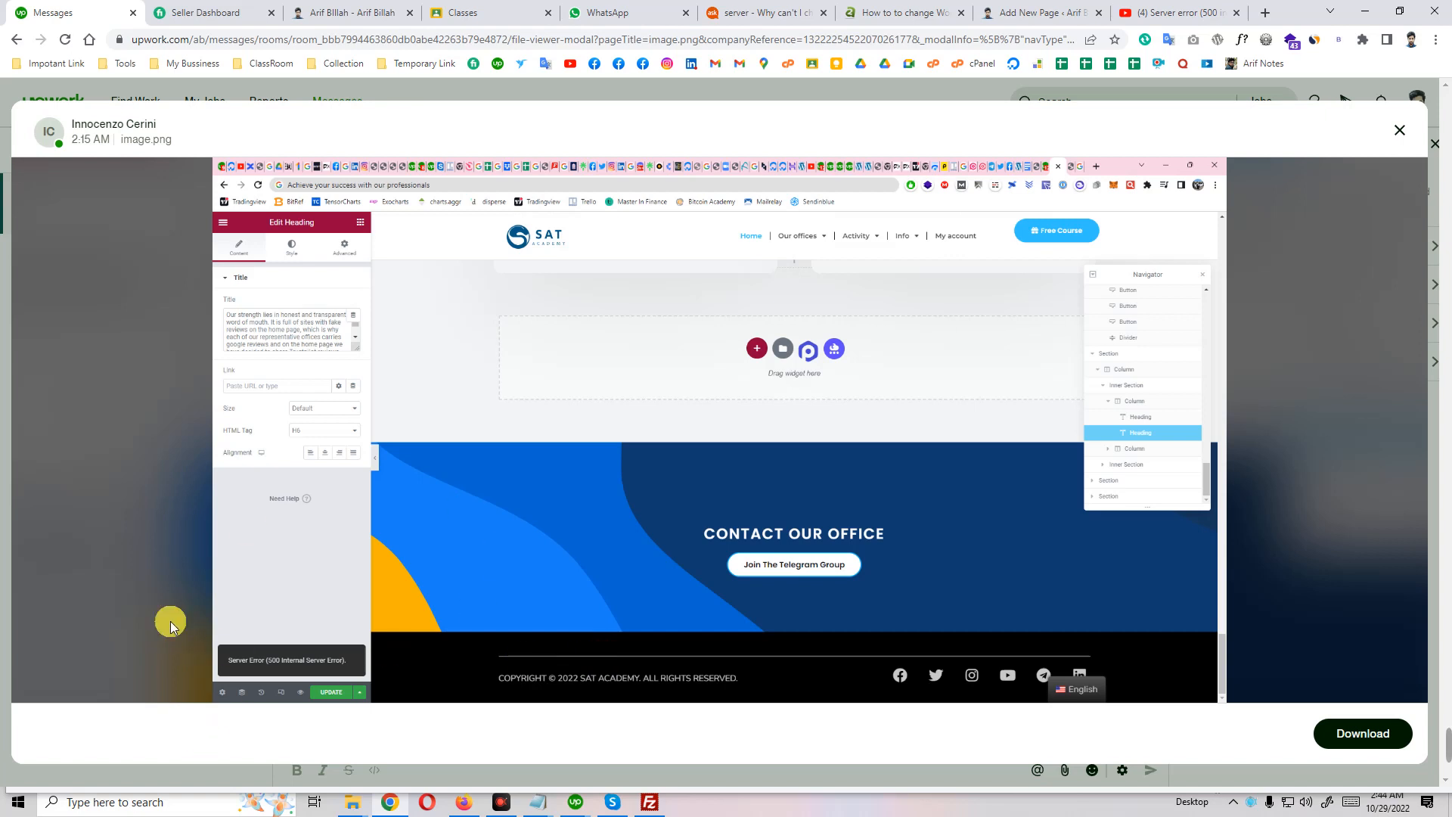
{"action": "mouse_move", "coordinate": [454, 772]}
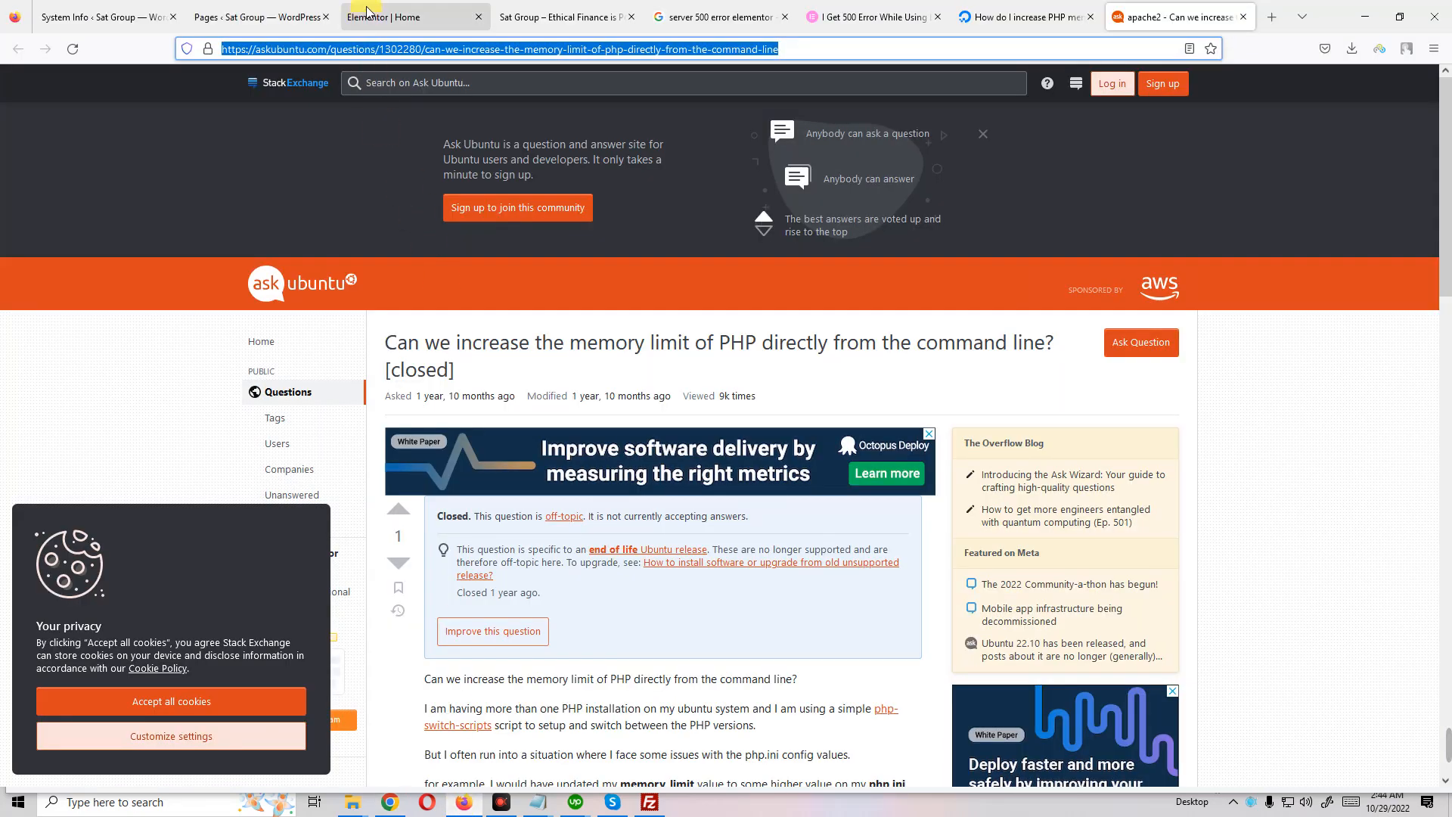
Return to the 'Elementor | Home' browser tab and scroll down the page
{"action": "left_click", "coordinate": [415, 16]}
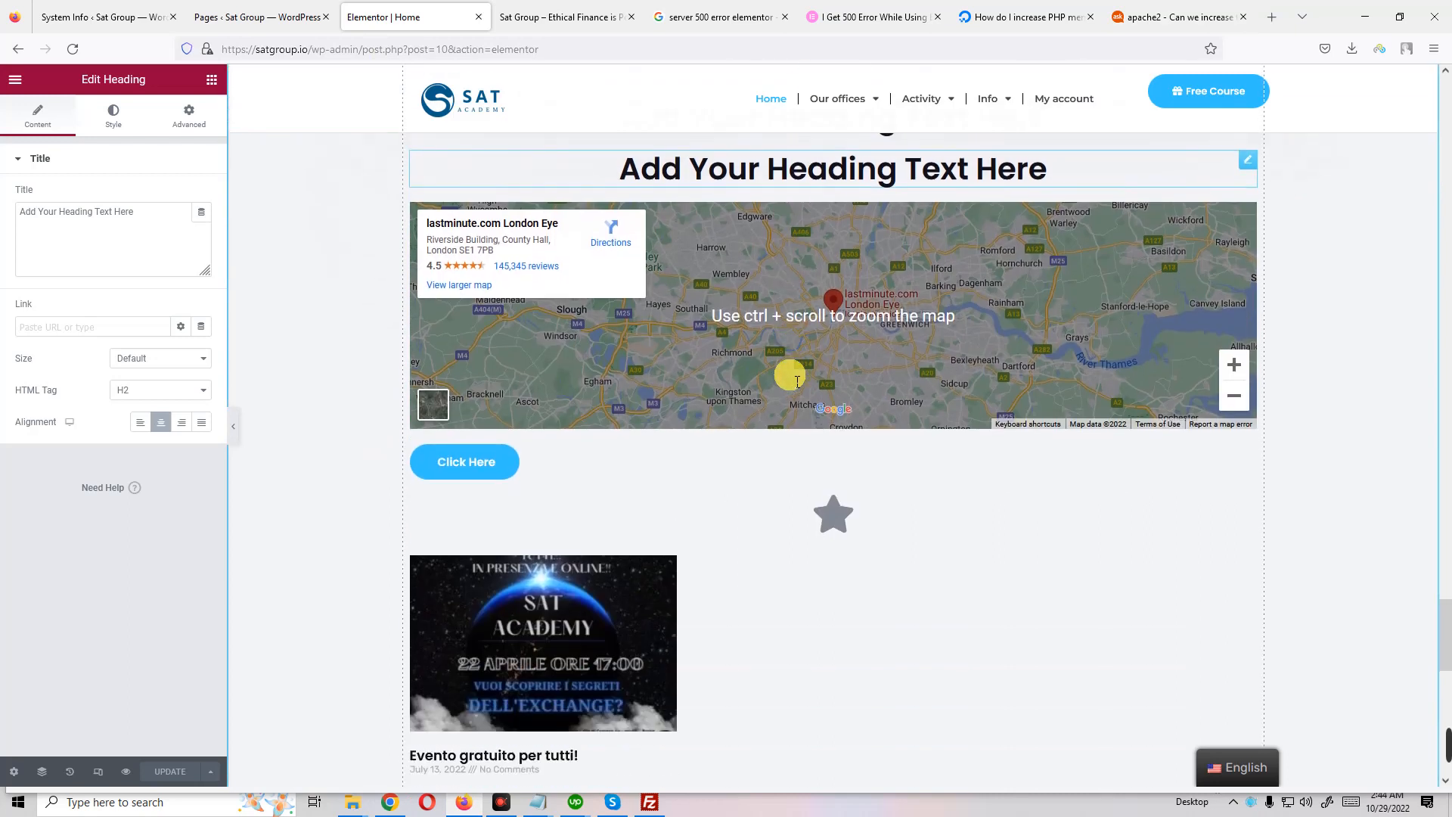
{"action": "scroll", "scroll_direction": "down", "scroll_amount": 3}
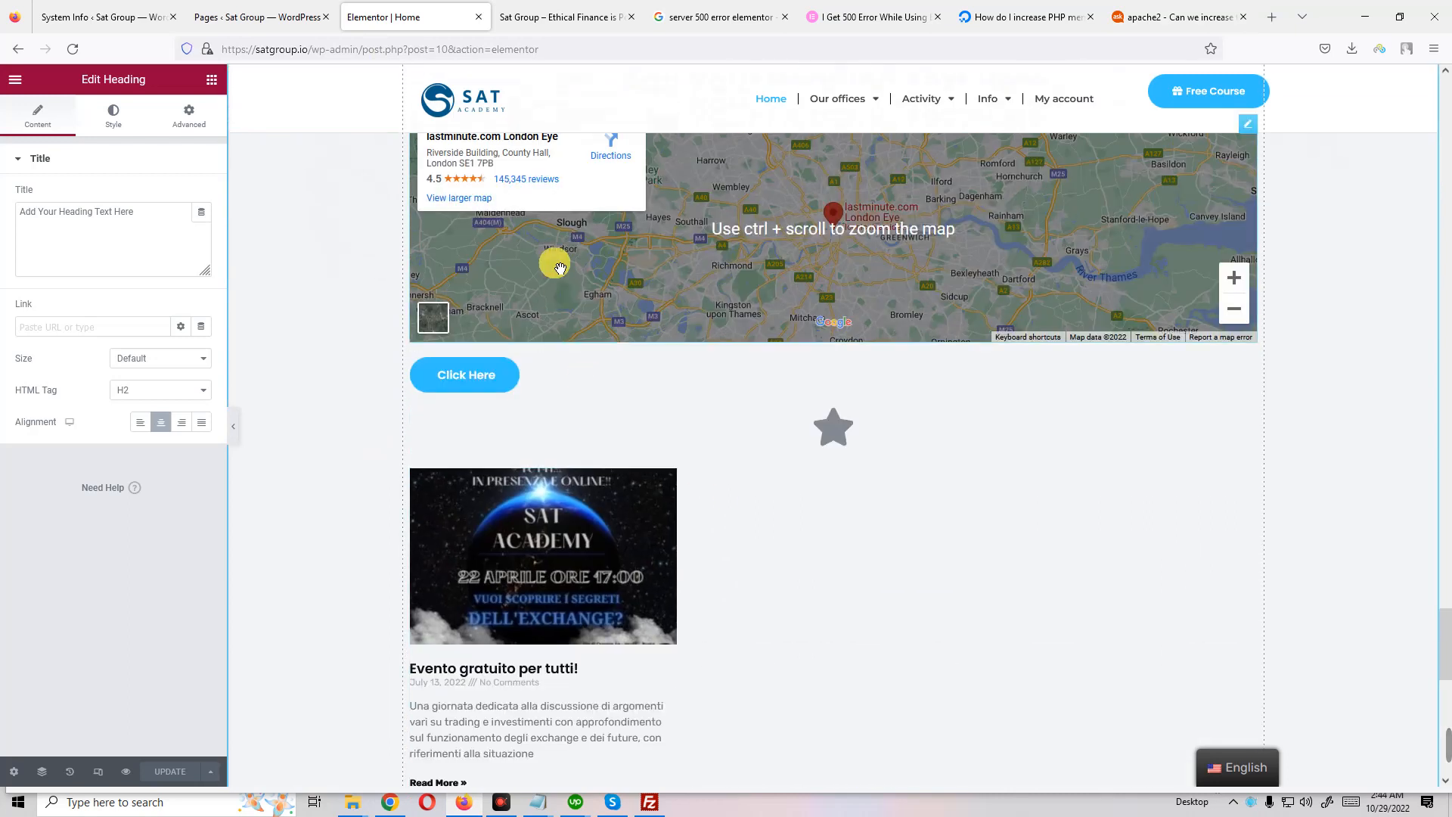
Add a Testimonial Carousel widget below the headings and update the page
{"action": "left_click", "coordinate": [15, 79]}
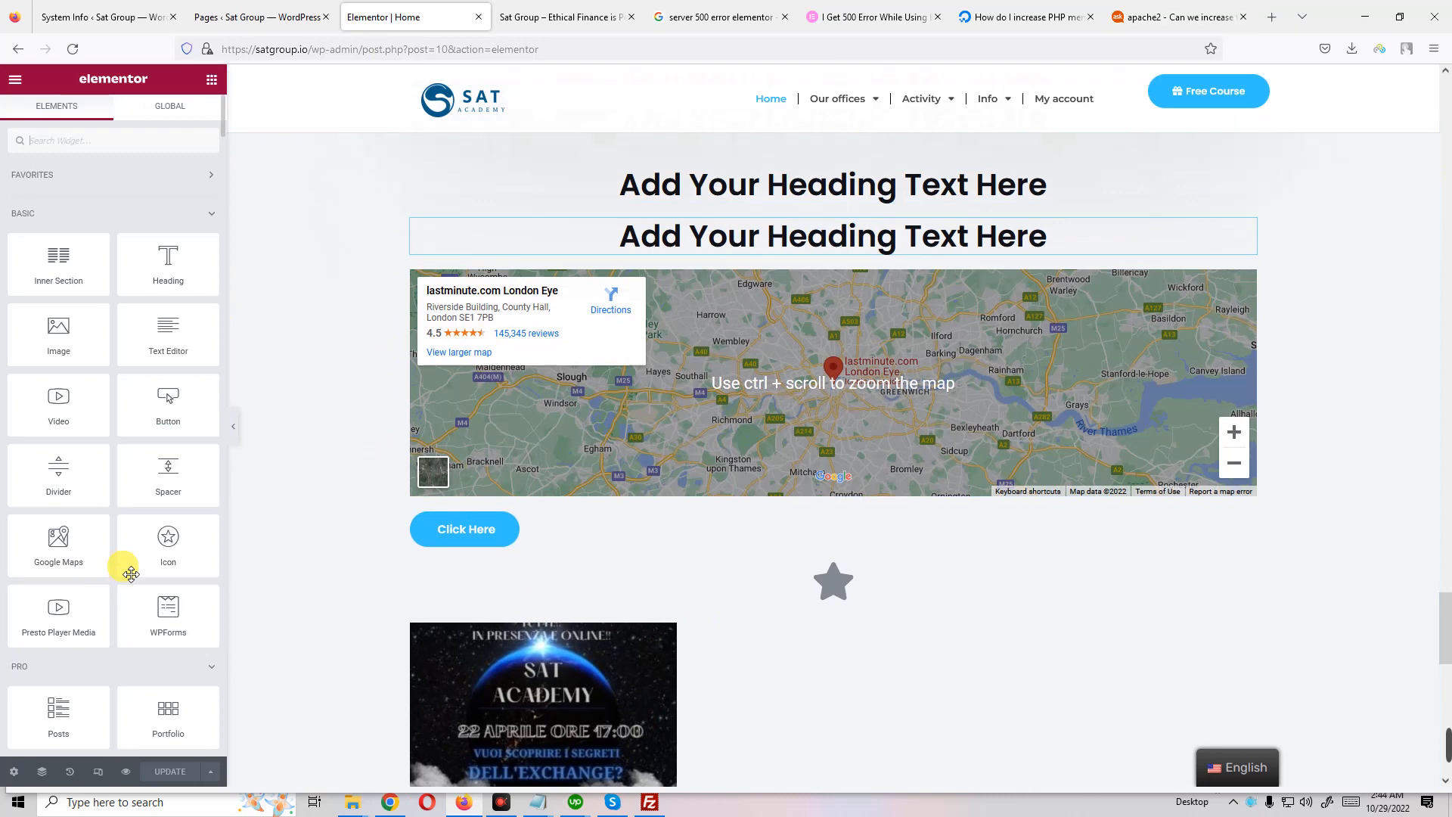
{"action": "scroll", "scroll_direction": "down", "scroll_amount": 3}
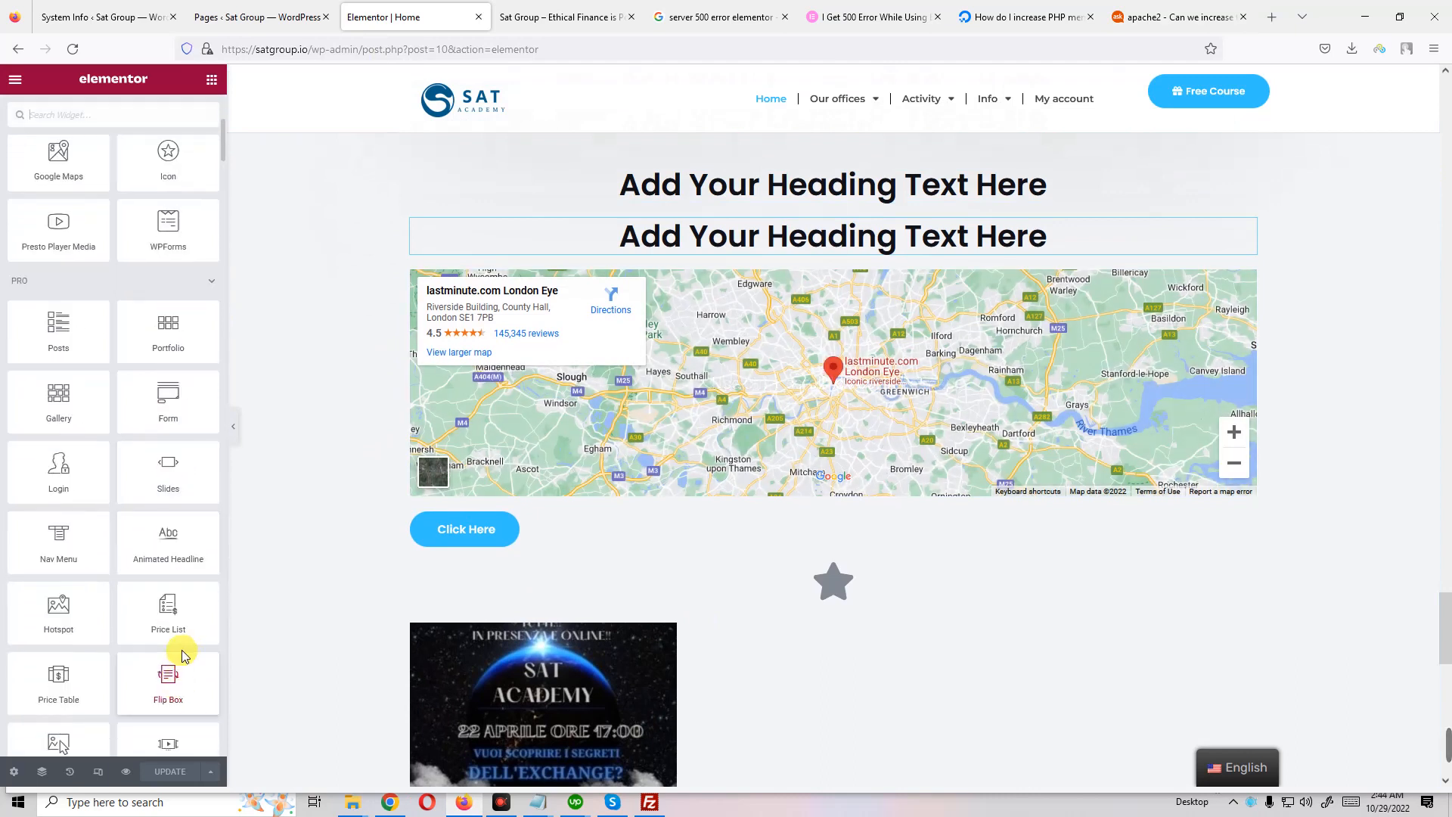
{"action": "scroll", "scroll_direction": "down", "scroll_amount": 3}
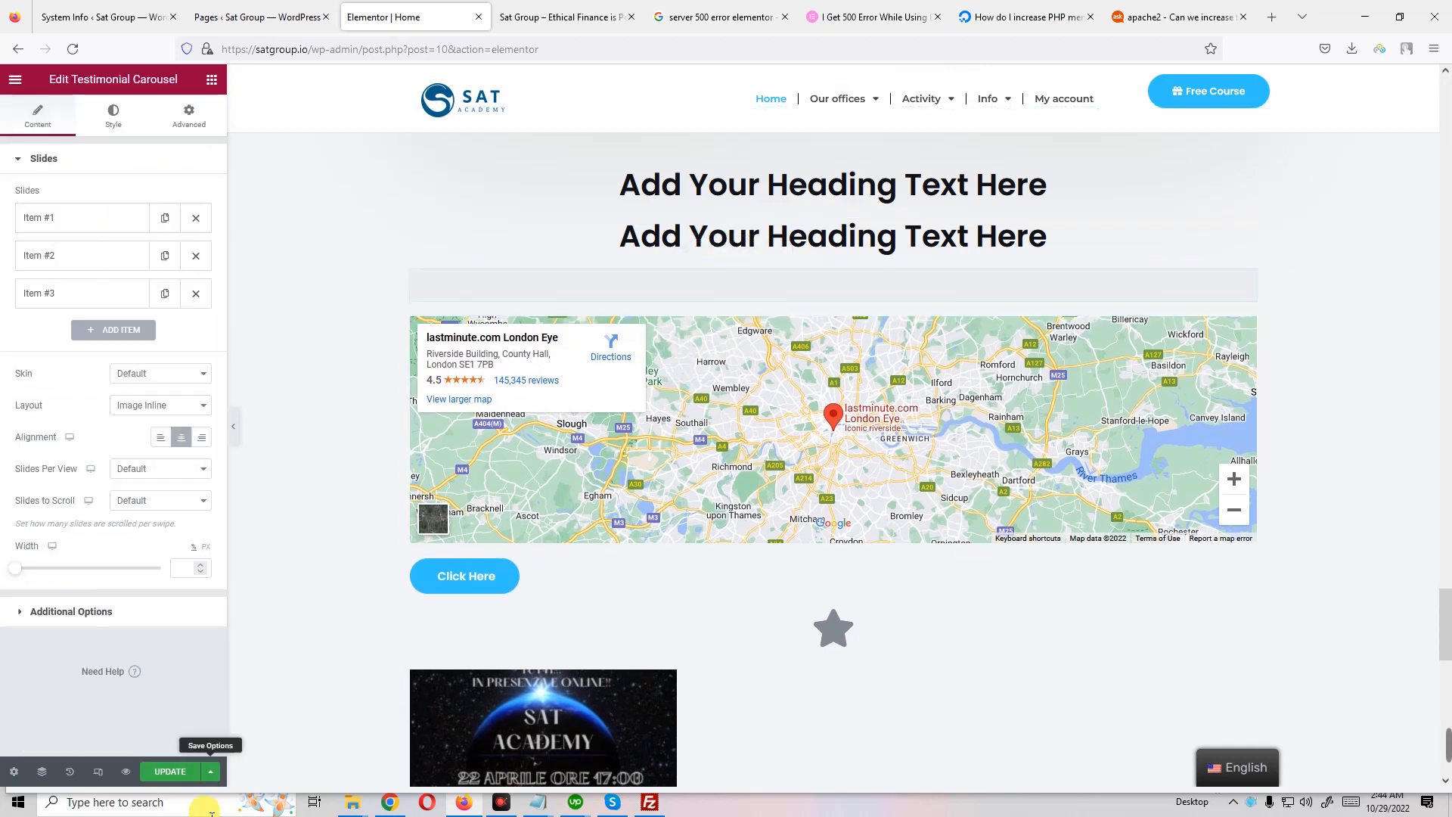
{"action": "left_click", "coordinate": [168, 770]}
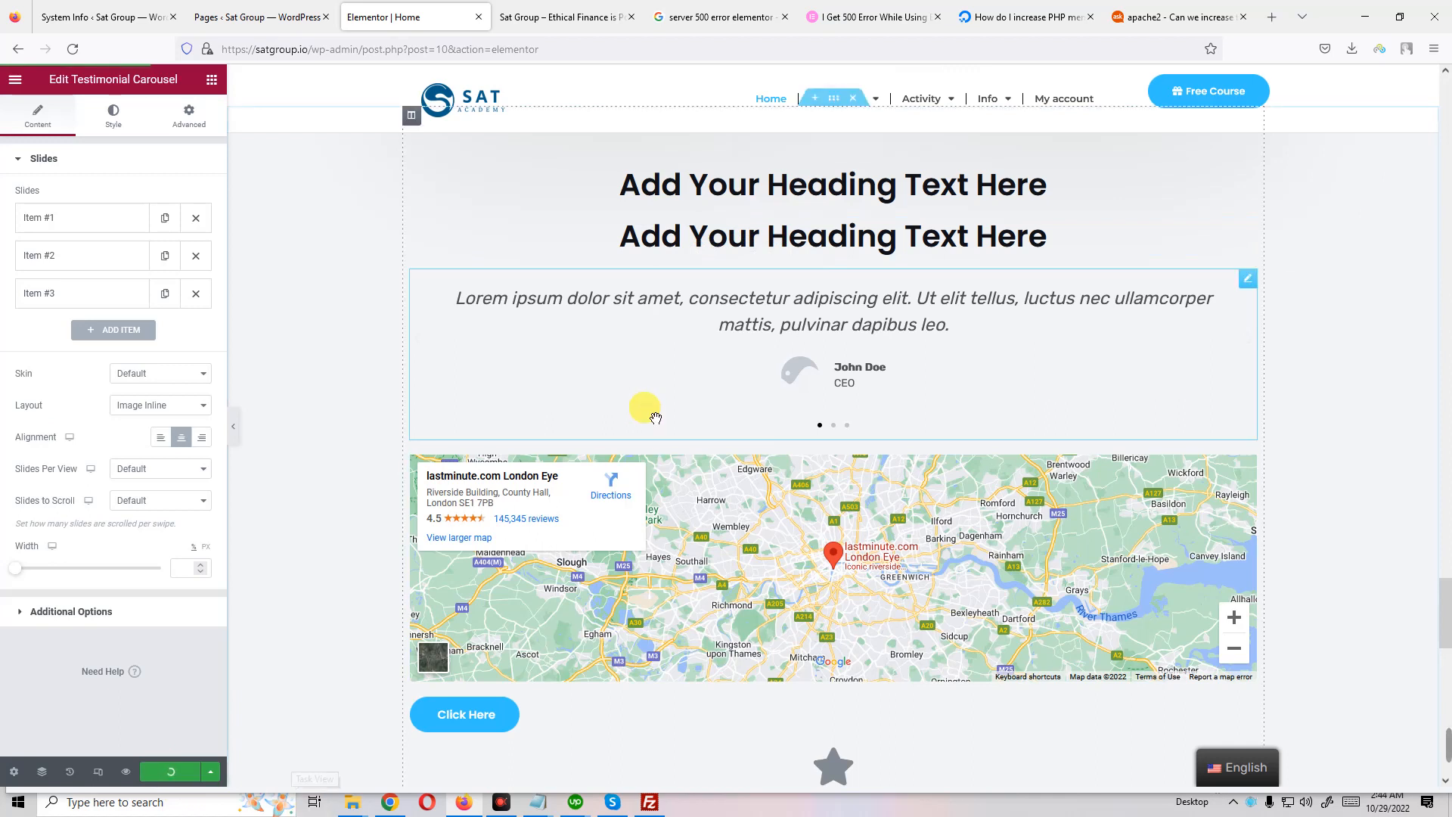
{"action": "mouse_move", "coordinate": [341, 683]}
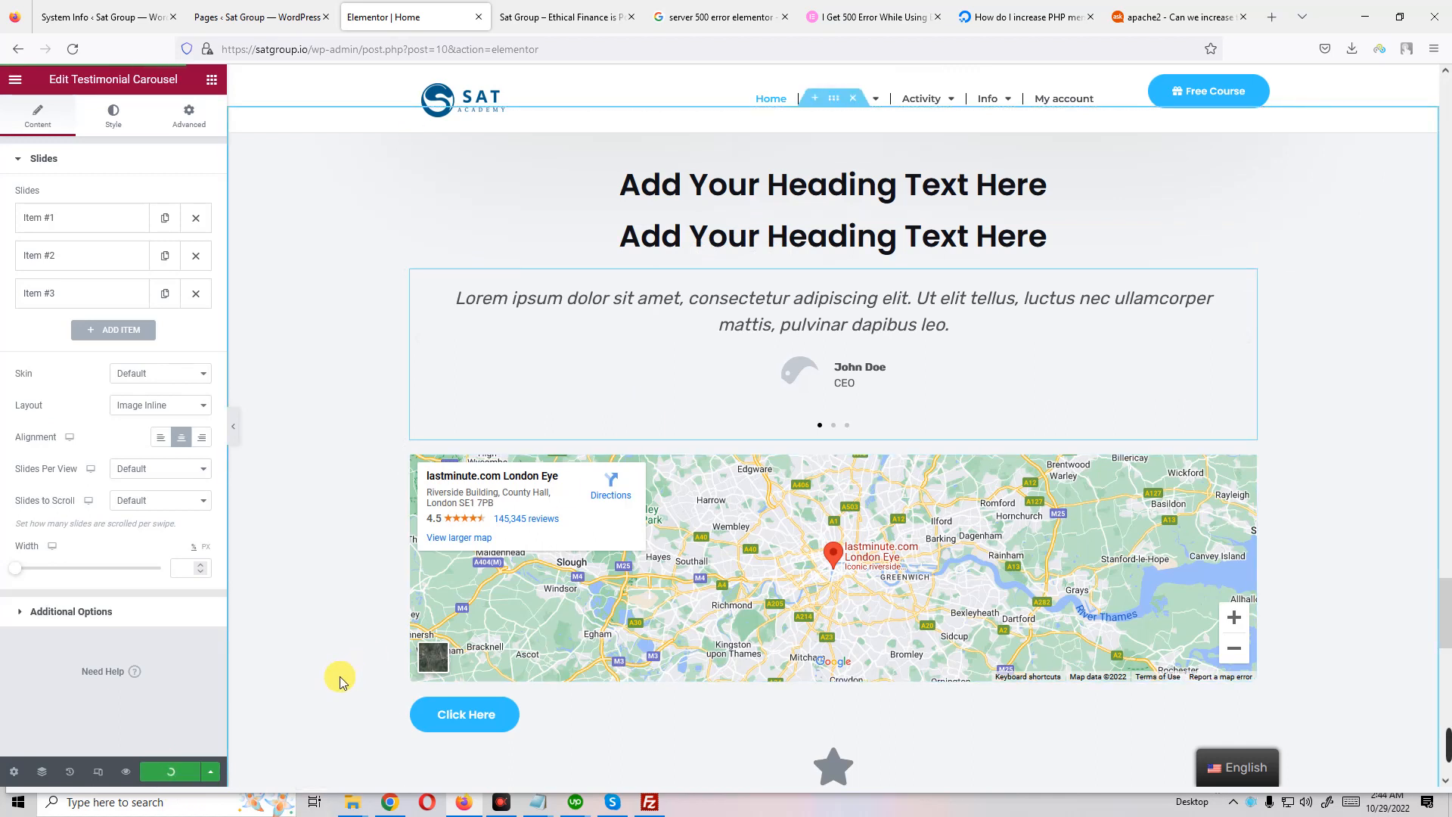